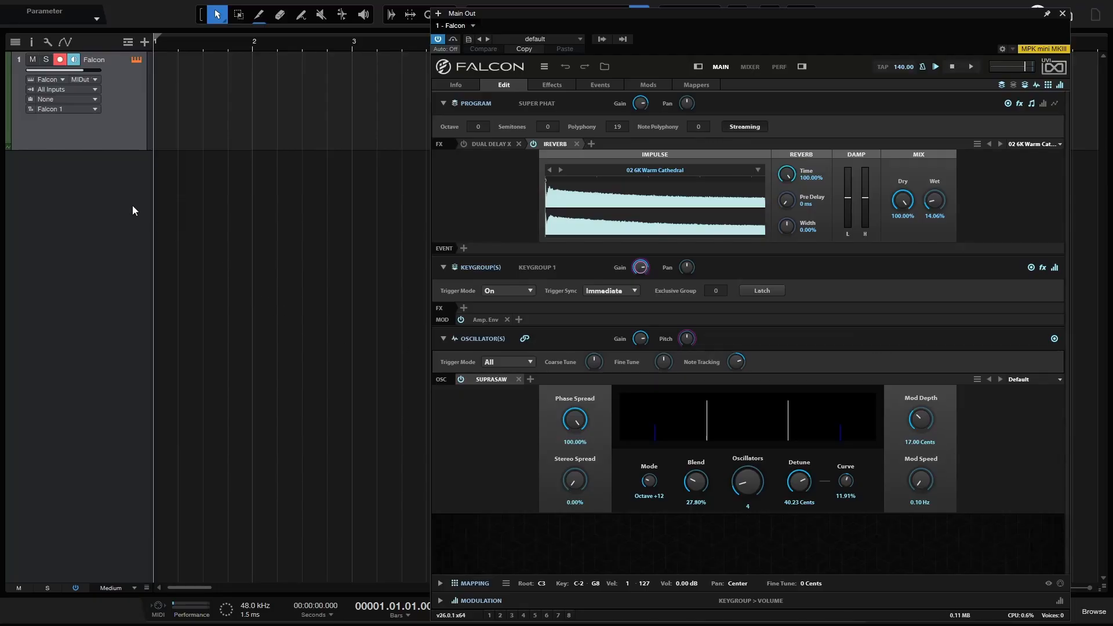
pyautogui.moveTo(748, 387)
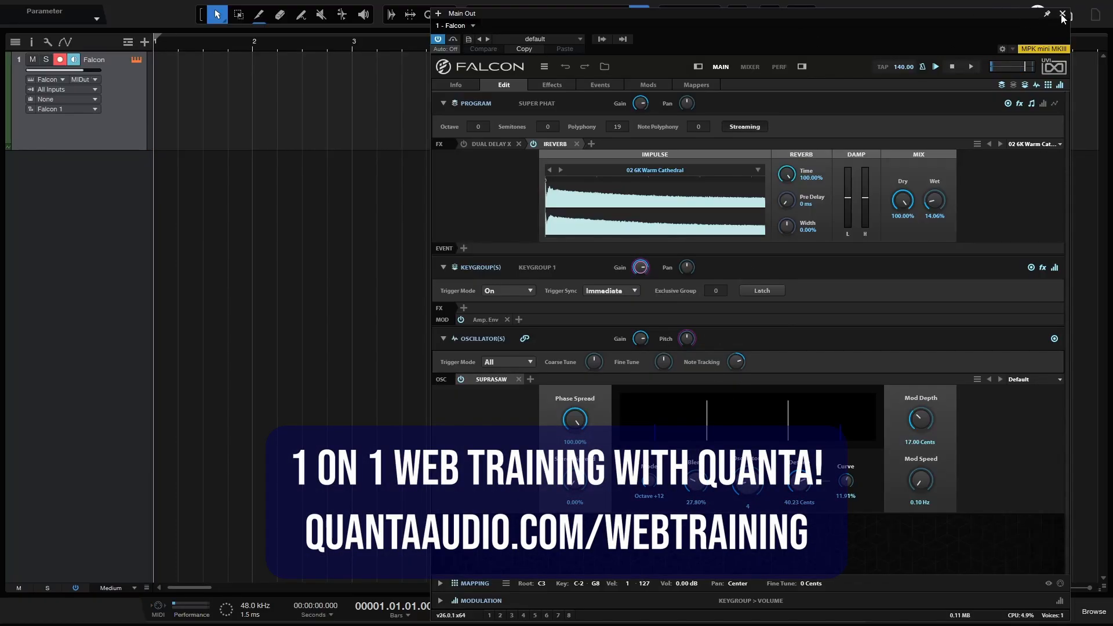
# - Close the Falcon plug-in window to reveal the arrangement with its part
pyautogui.click(1063, 15)
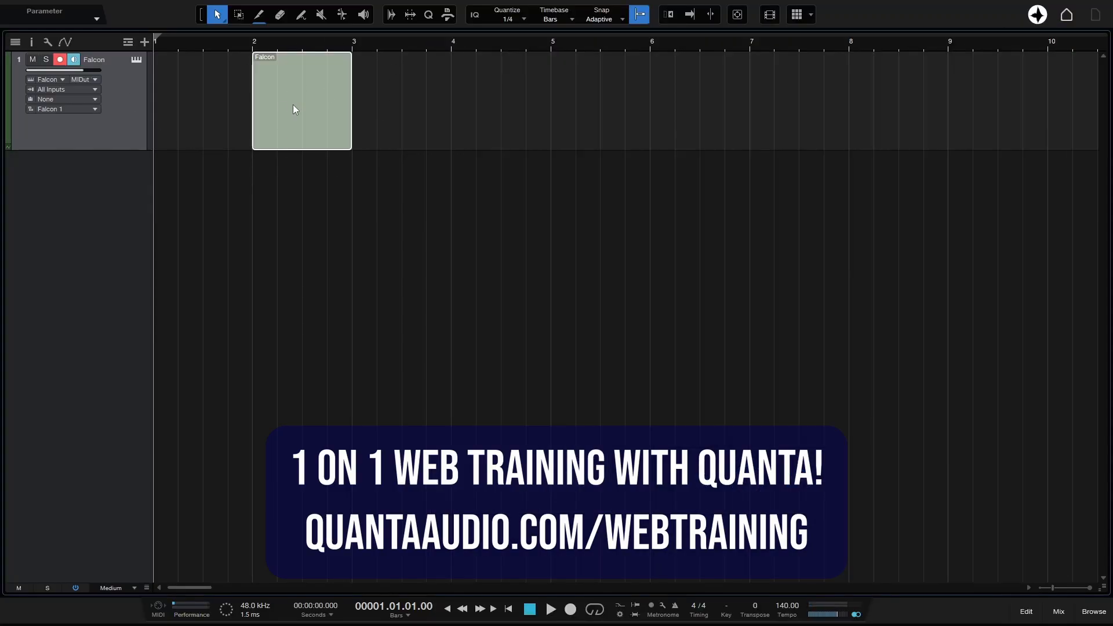
pyautogui.moveTo(323, 101)
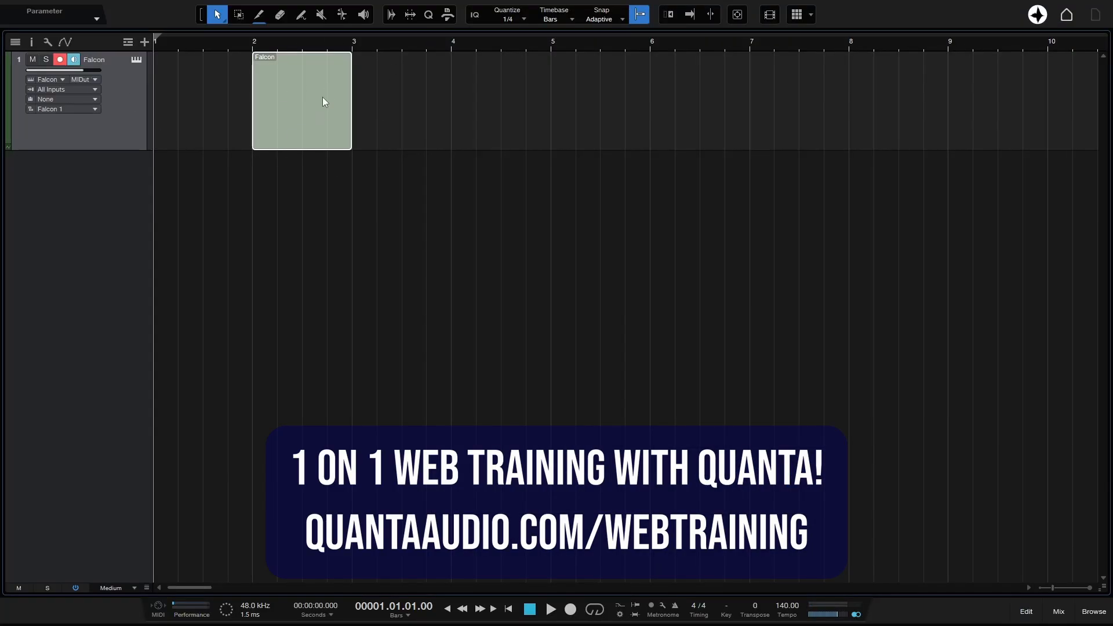
# - Double-click the Falcon event to open it in the piano-roll editor
pyautogui.doubleClick(301, 99)
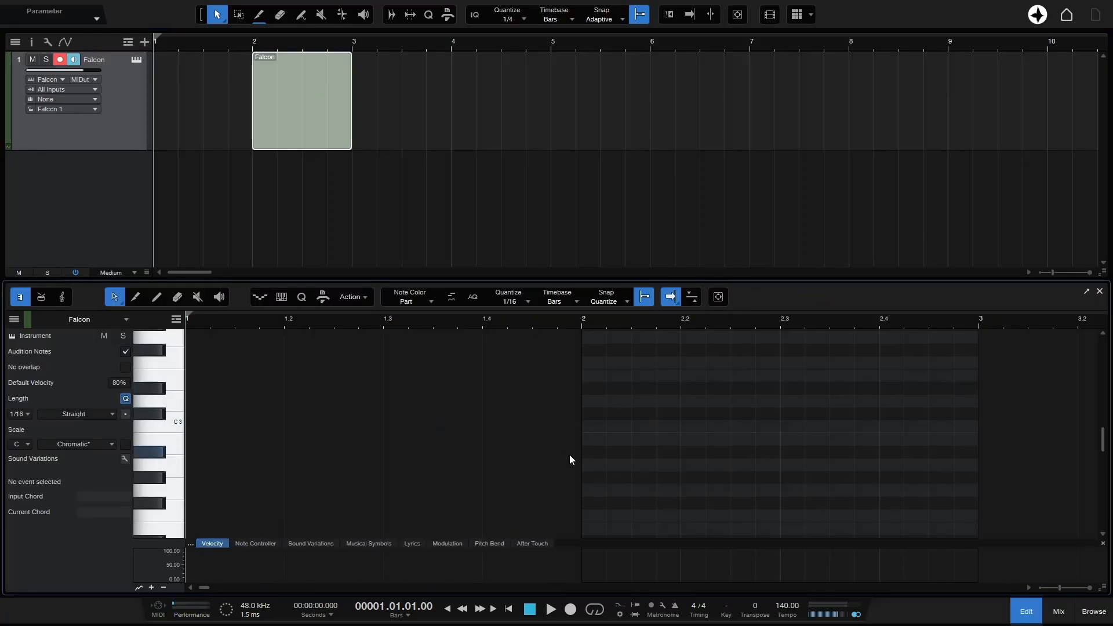
pyautogui.moveTo(335, 429)
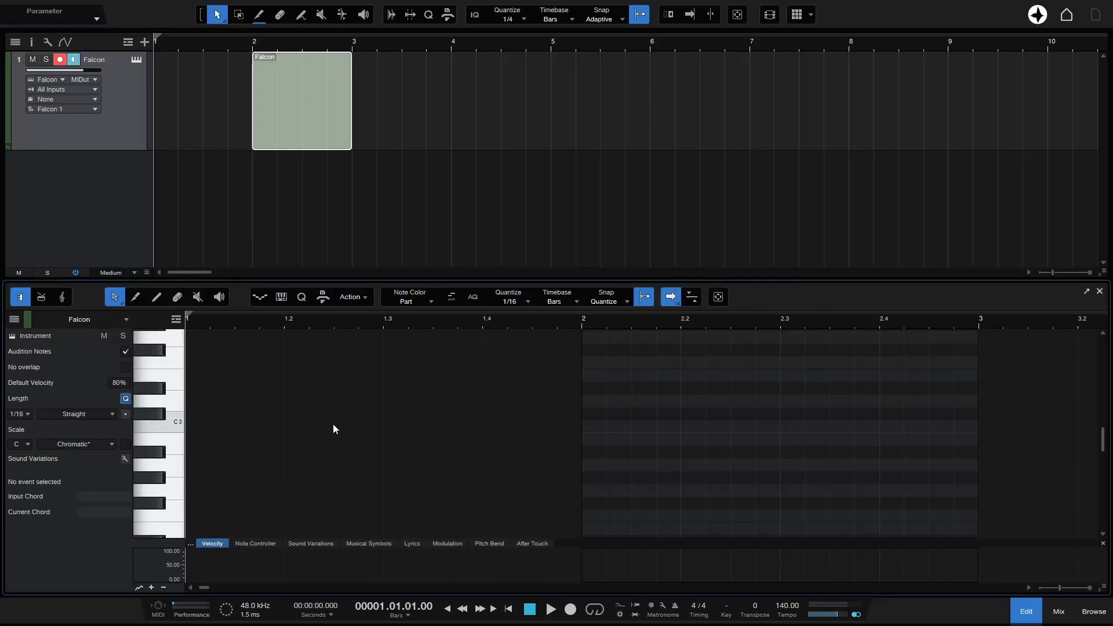
pyautogui.moveTo(728, 432)
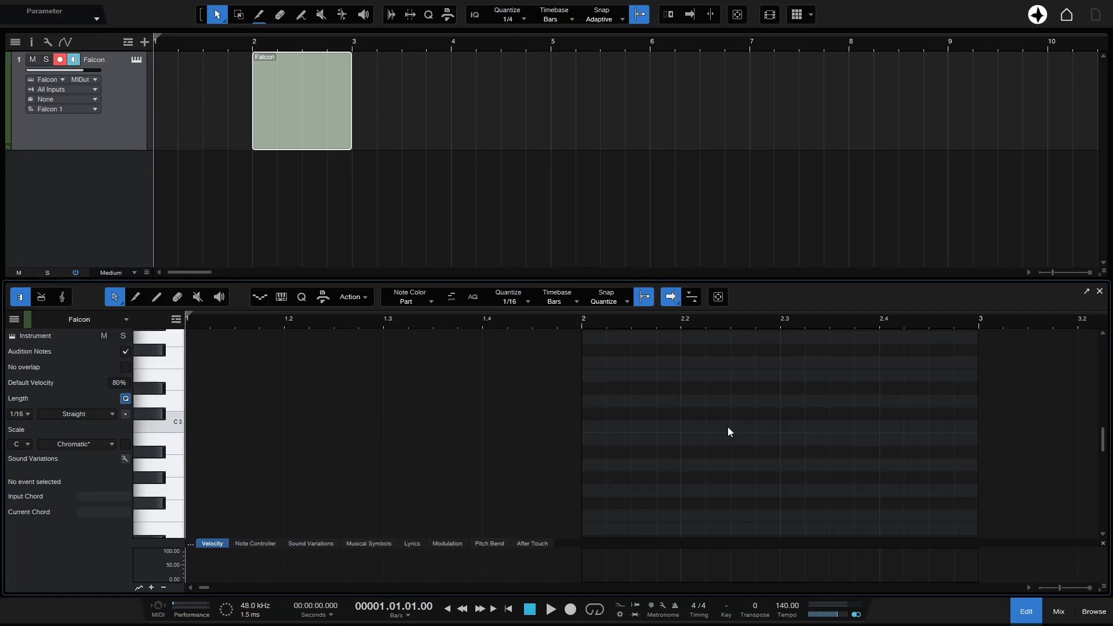
pyautogui.moveTo(1105, 259)
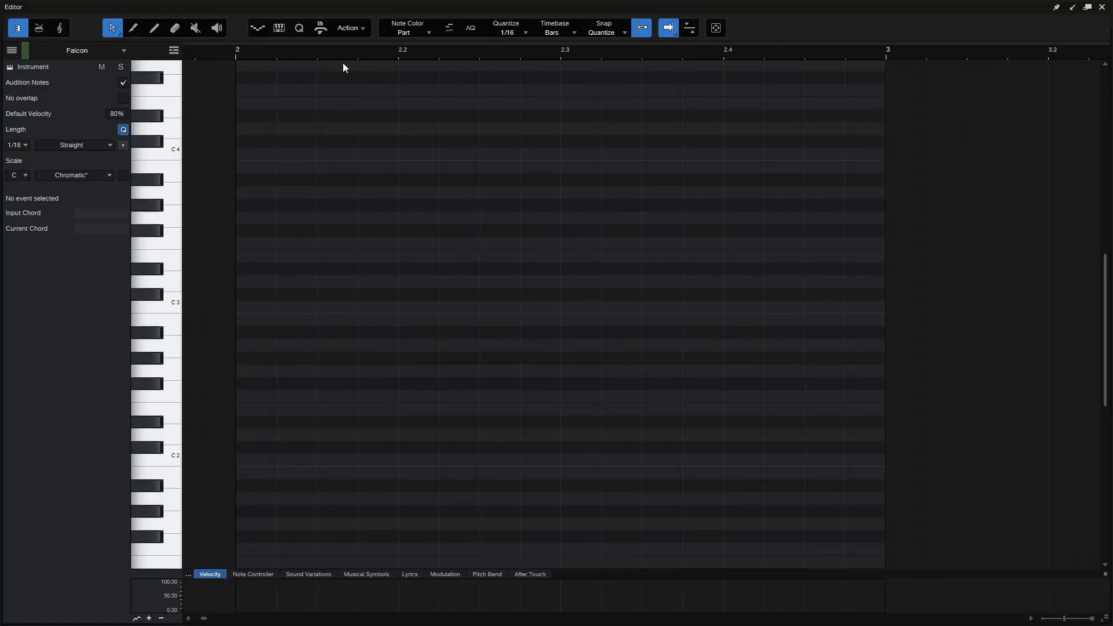
pyautogui.moveTo(13, 180)
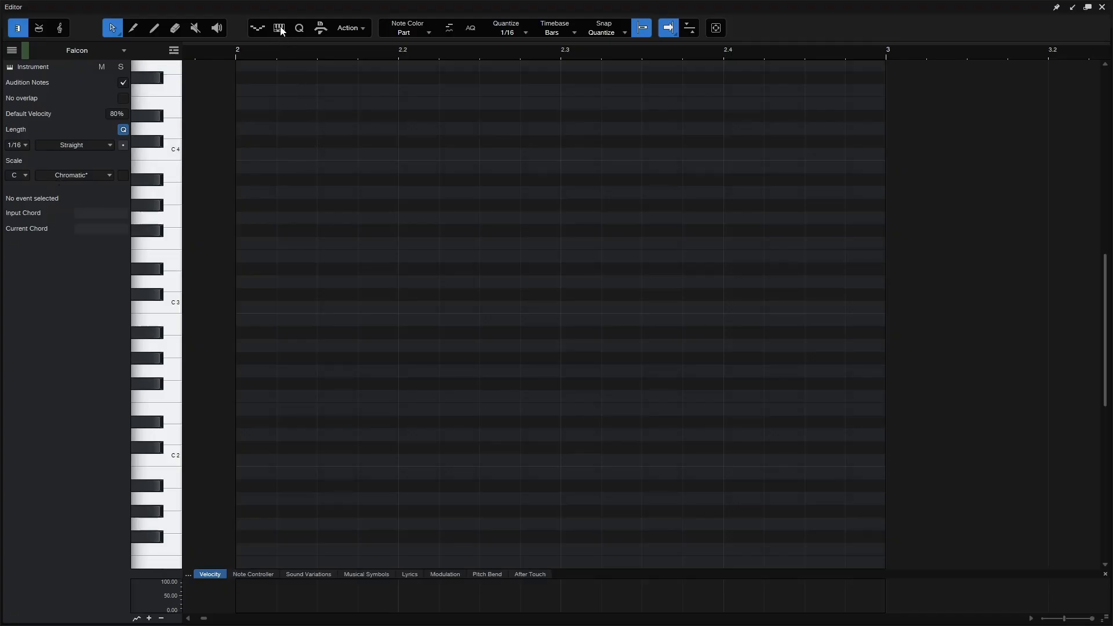
pyautogui.moveTo(279, 28)
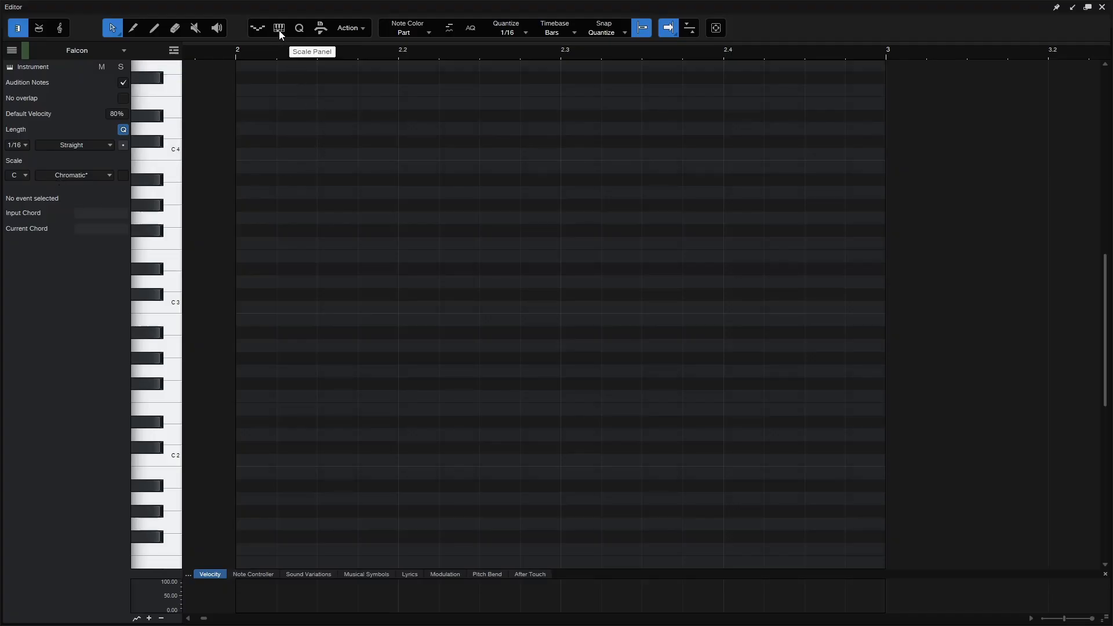
# - Show the Scale panel and set the scale root note to E
pyautogui.click(278, 28)
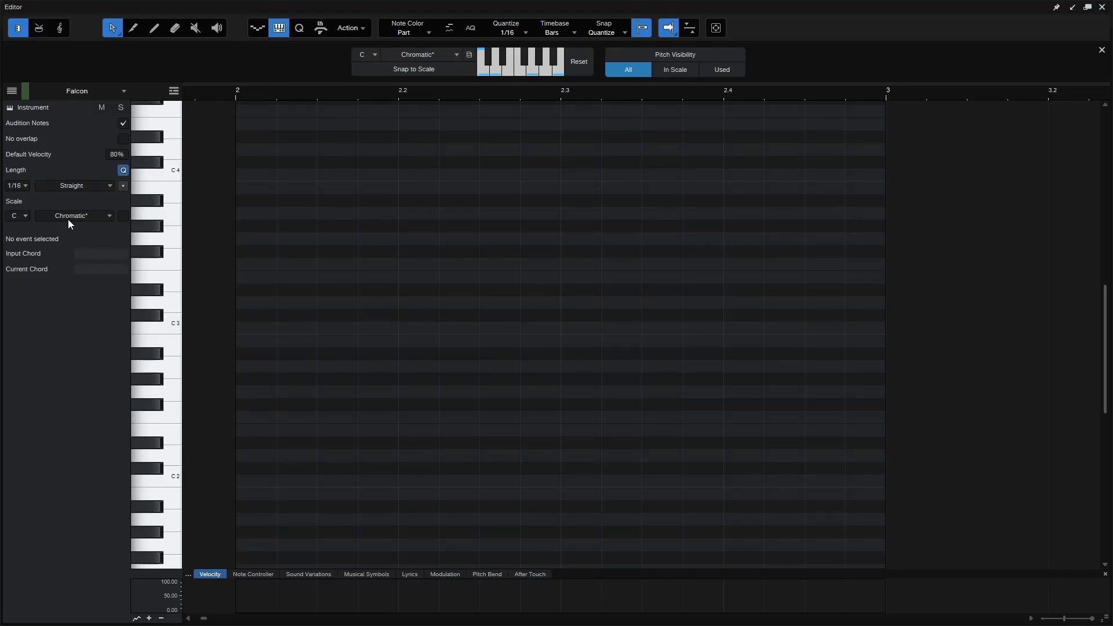
pyautogui.click(365, 55)
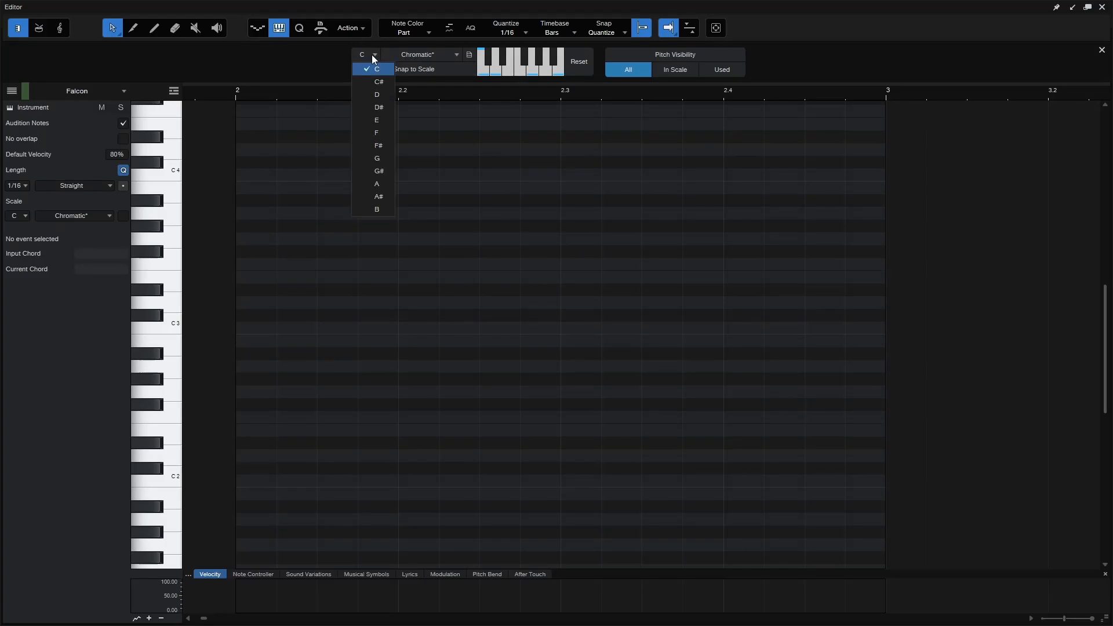
pyautogui.click(376, 119)
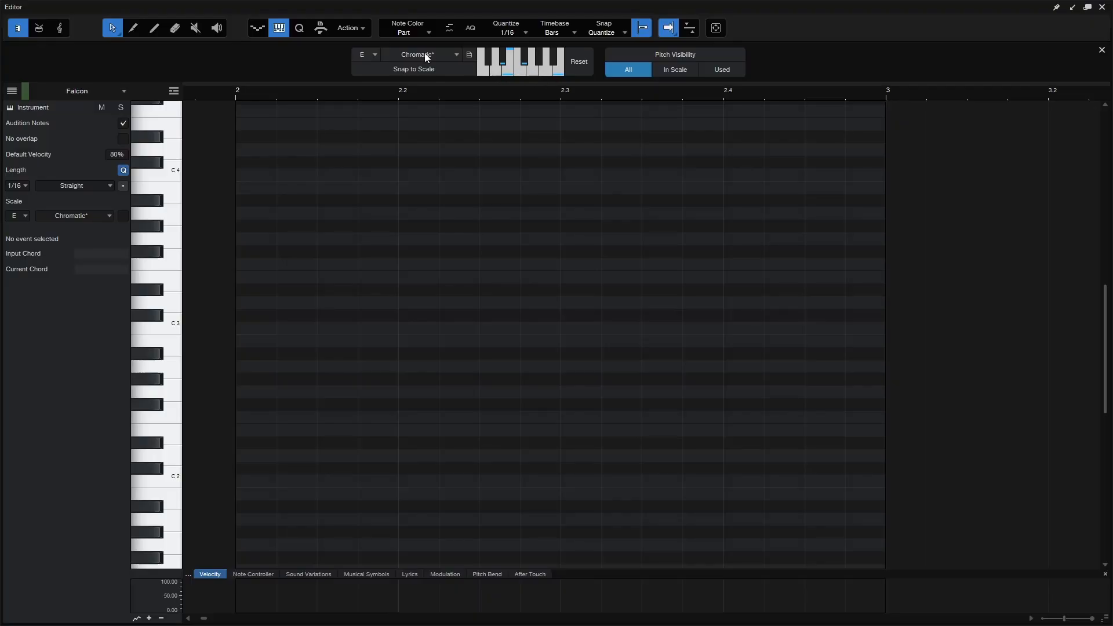
pyautogui.moveTo(457, 60)
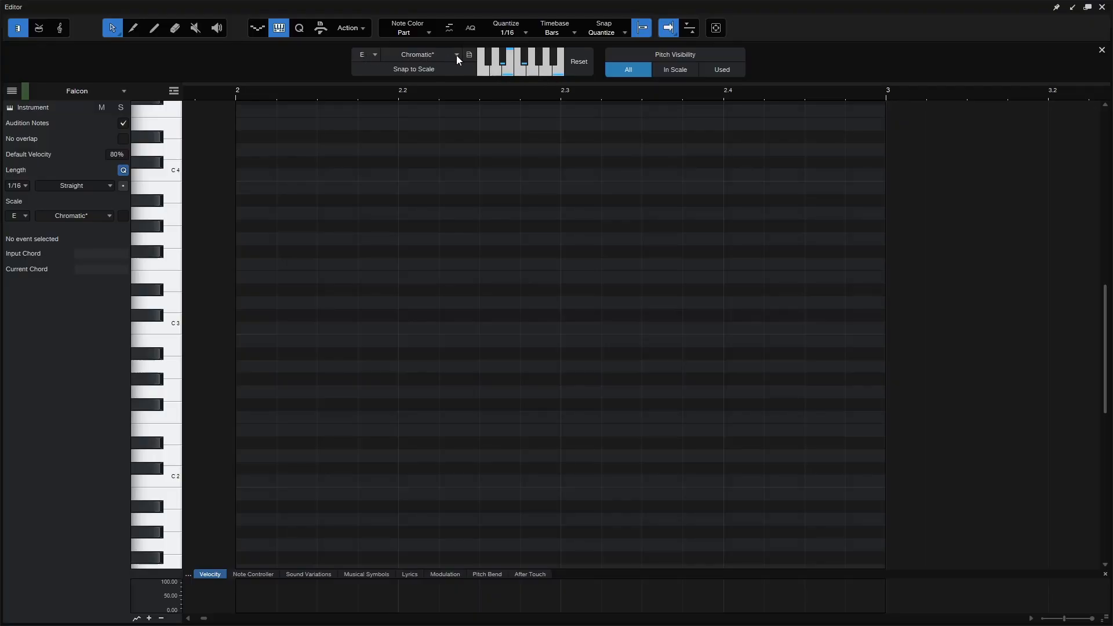
# - Choose Minor Pentatonic as the scale type
pyautogui.click(419, 55)
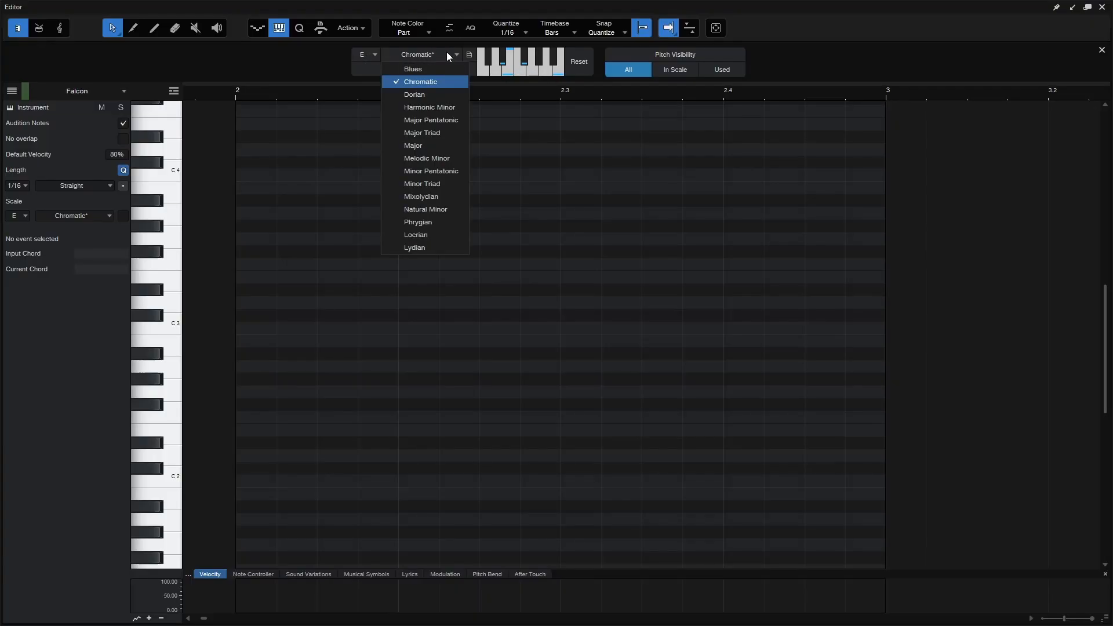
pyautogui.moveTo(429, 172)
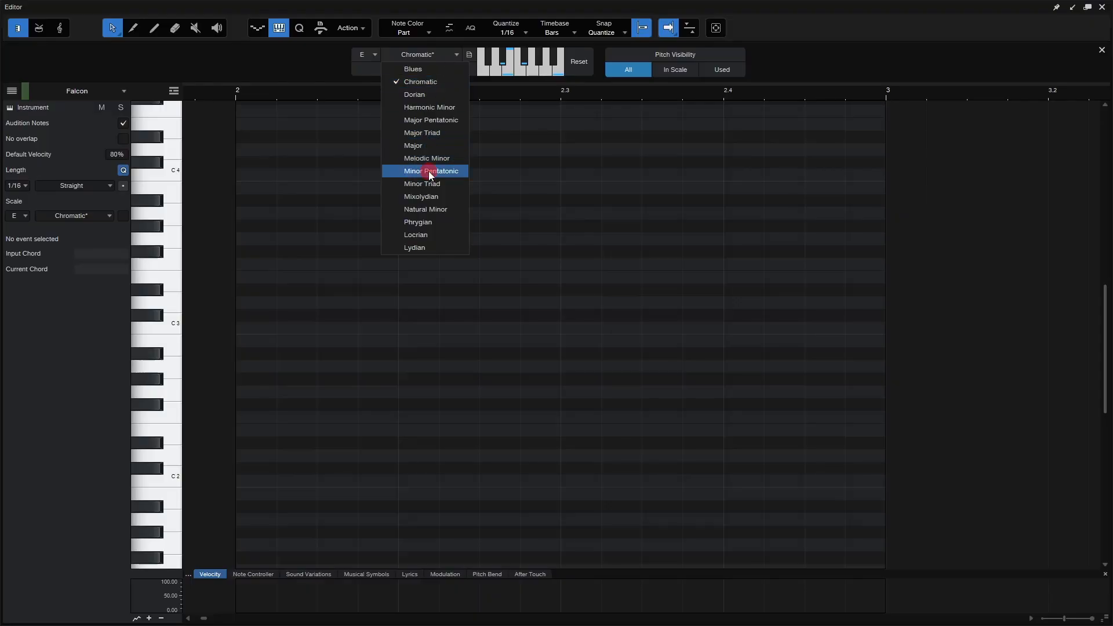
pyautogui.click(428, 171)
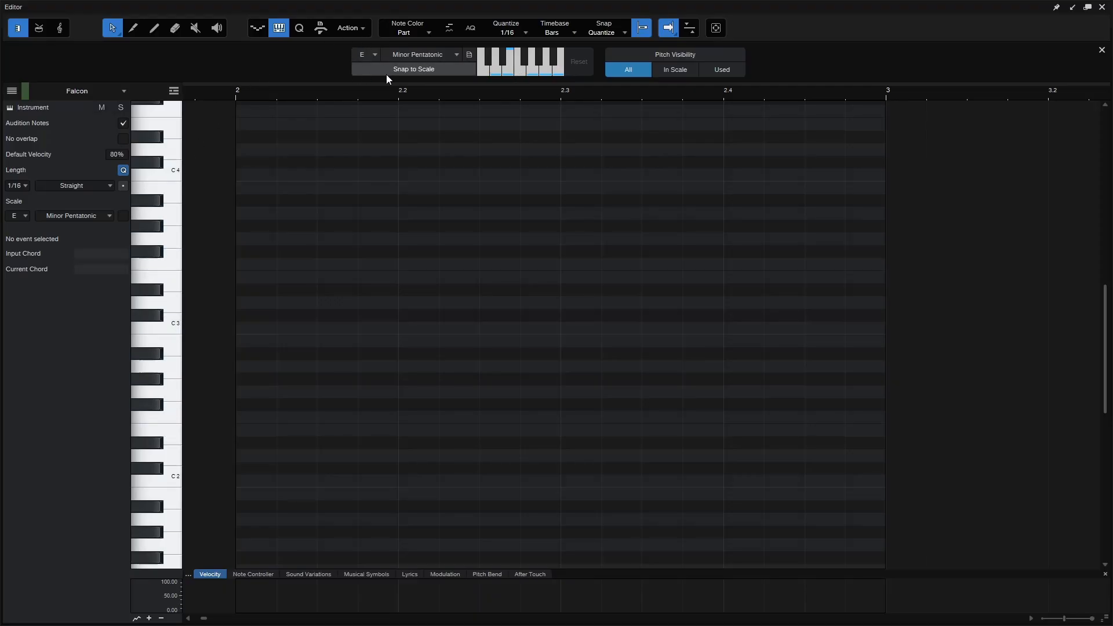
# - Toggle Snap to Scale off and on, leaving it enabled
pyautogui.click(414, 69)
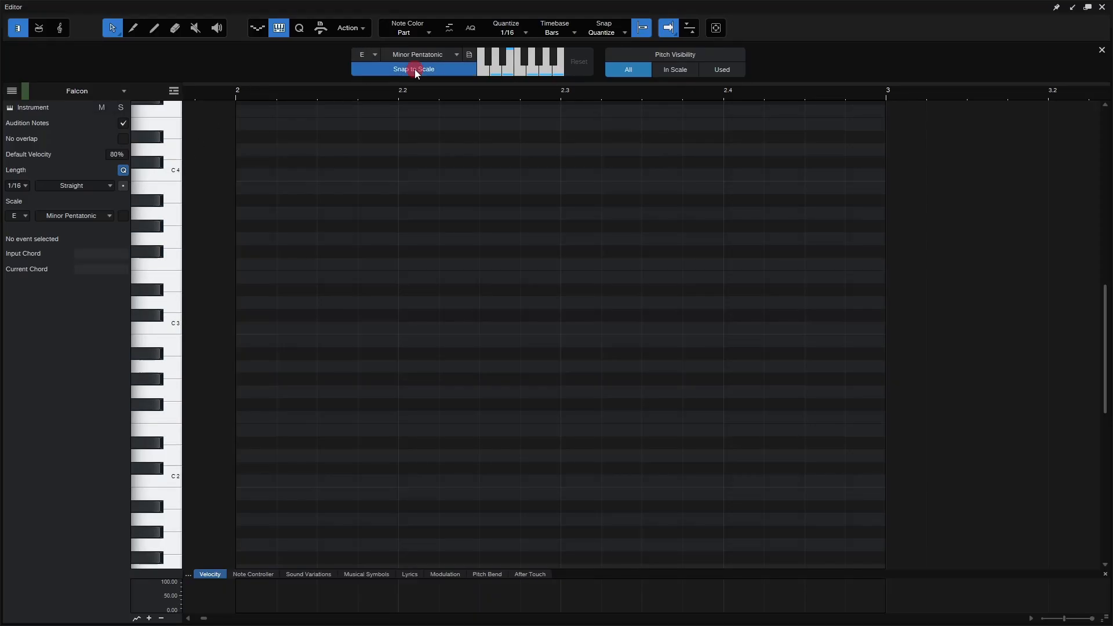
pyautogui.click(413, 69)
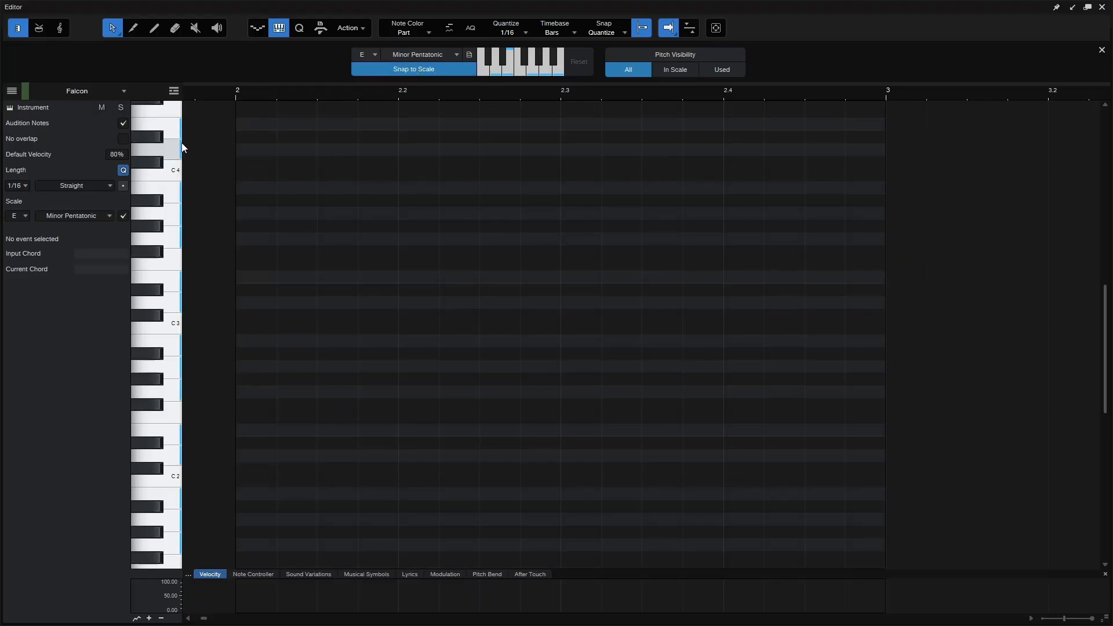
pyautogui.moveTo(177, 140)
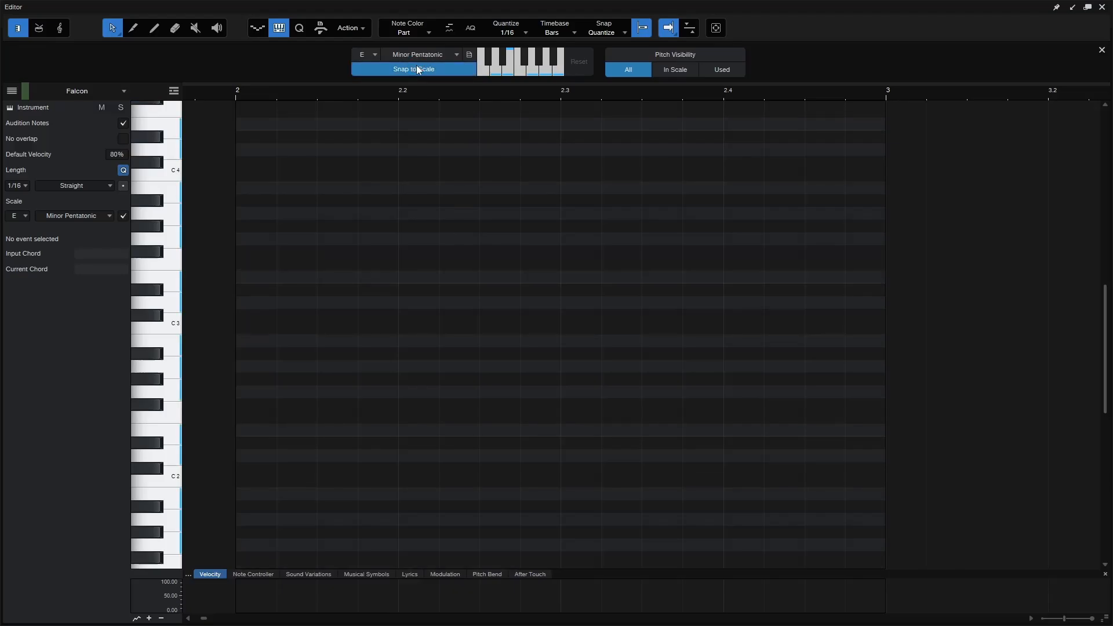
pyautogui.click(413, 69)
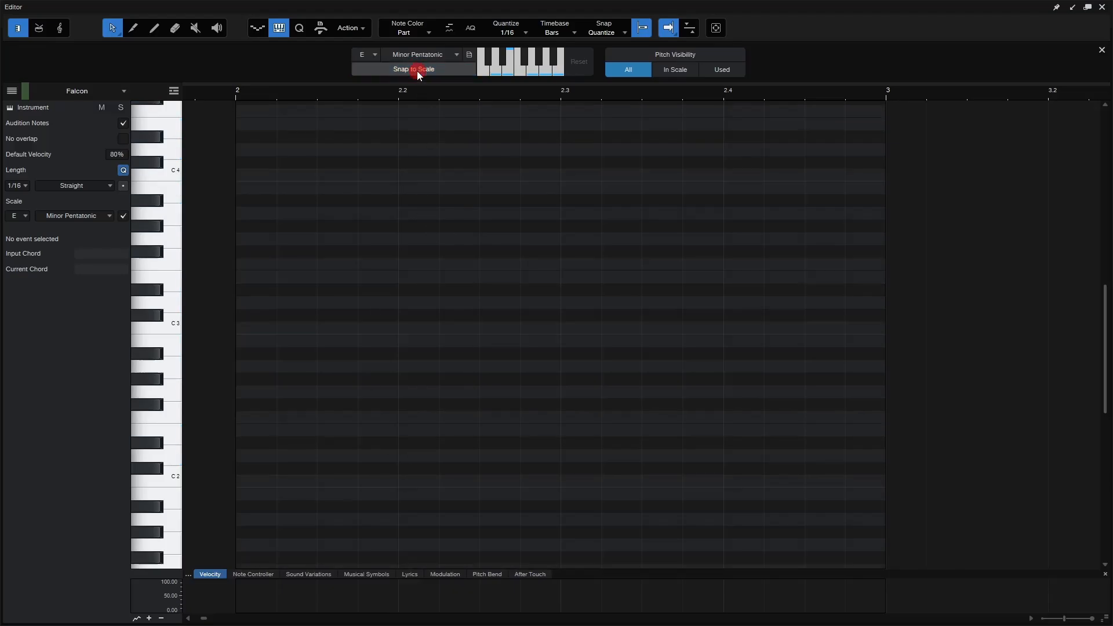
pyautogui.click(414, 69)
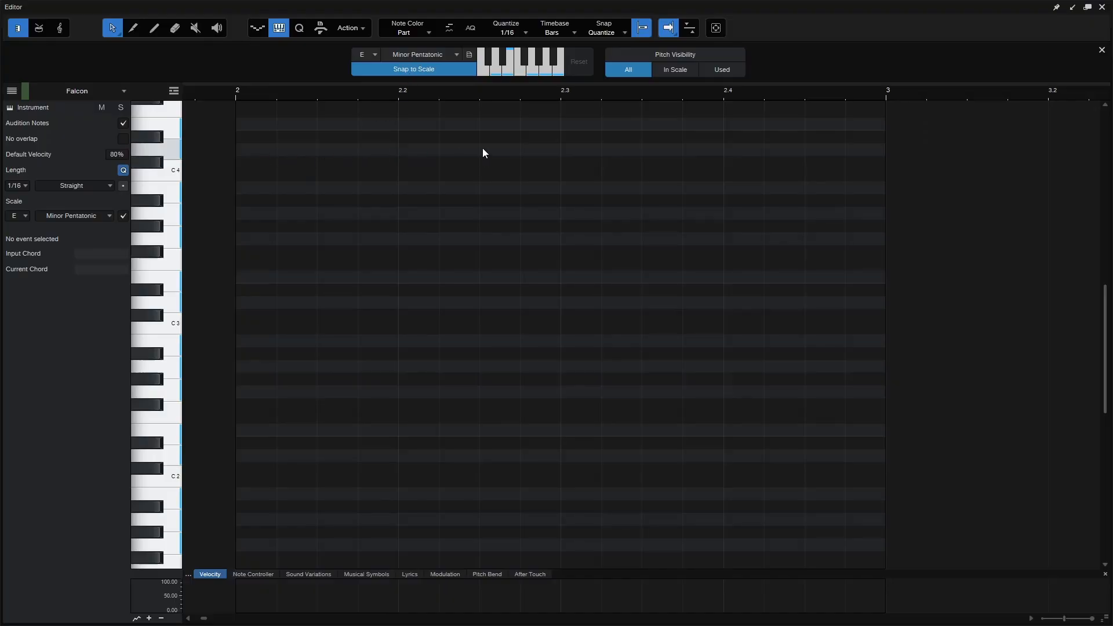
pyautogui.moveTo(519, 188)
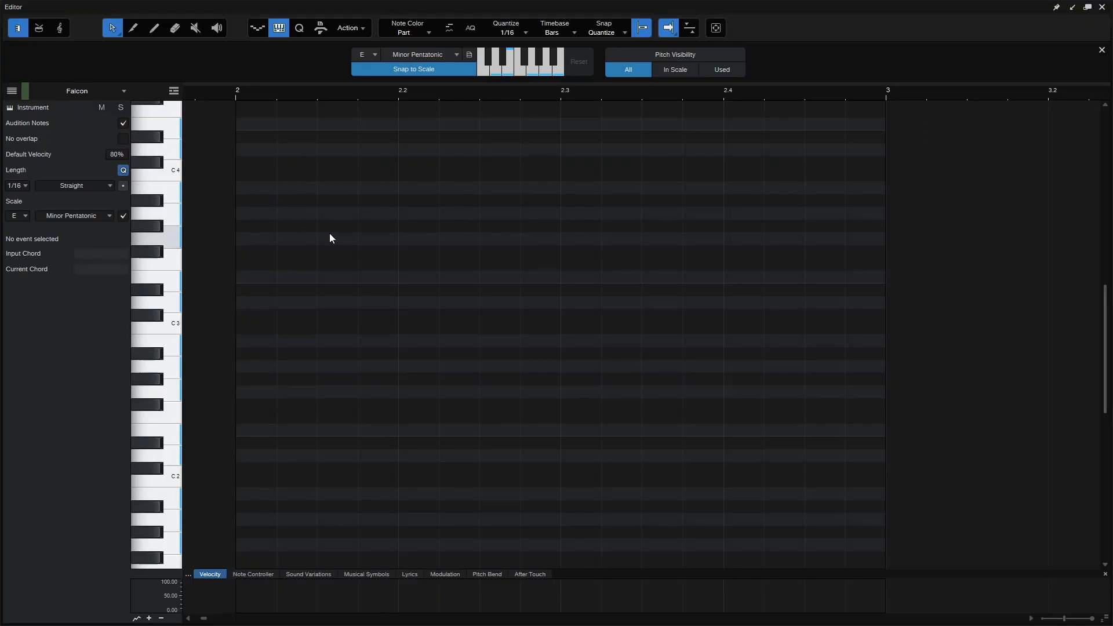
pyautogui.moveTo(411, 244)
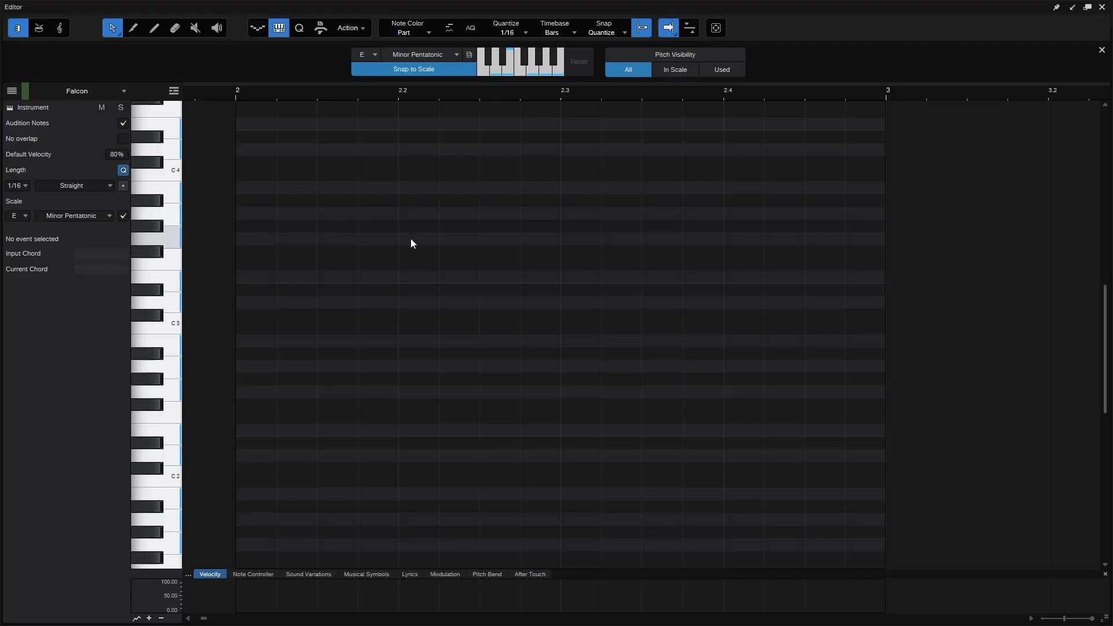
pyautogui.moveTo(265, 175)
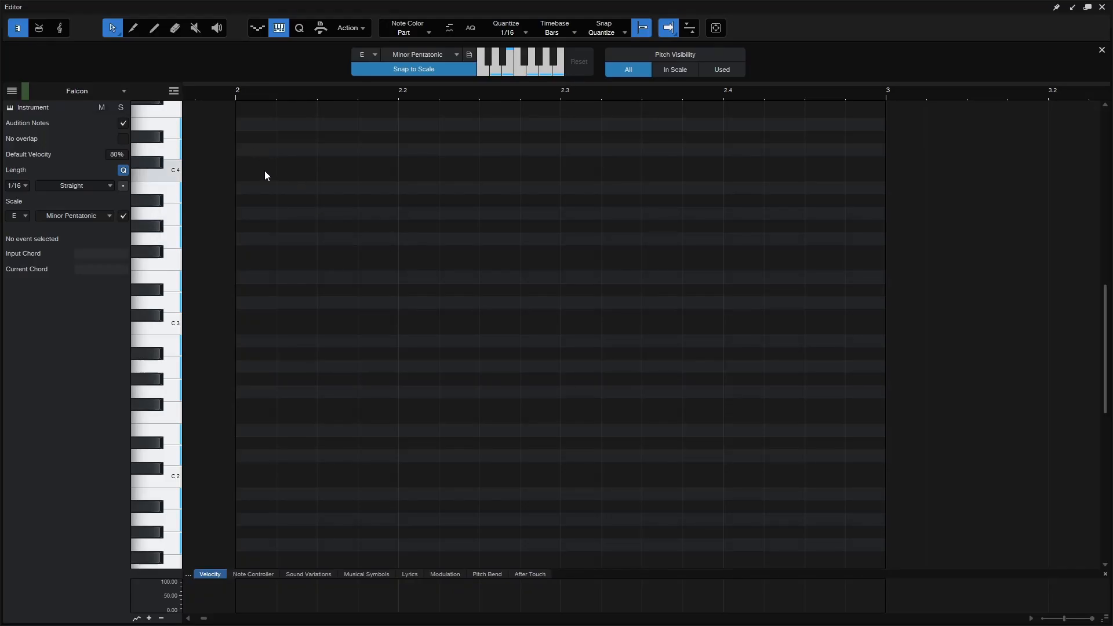
# - Draw D4 and B3 sixteenth notes at the start of bar 2
pyautogui.click(254, 149)
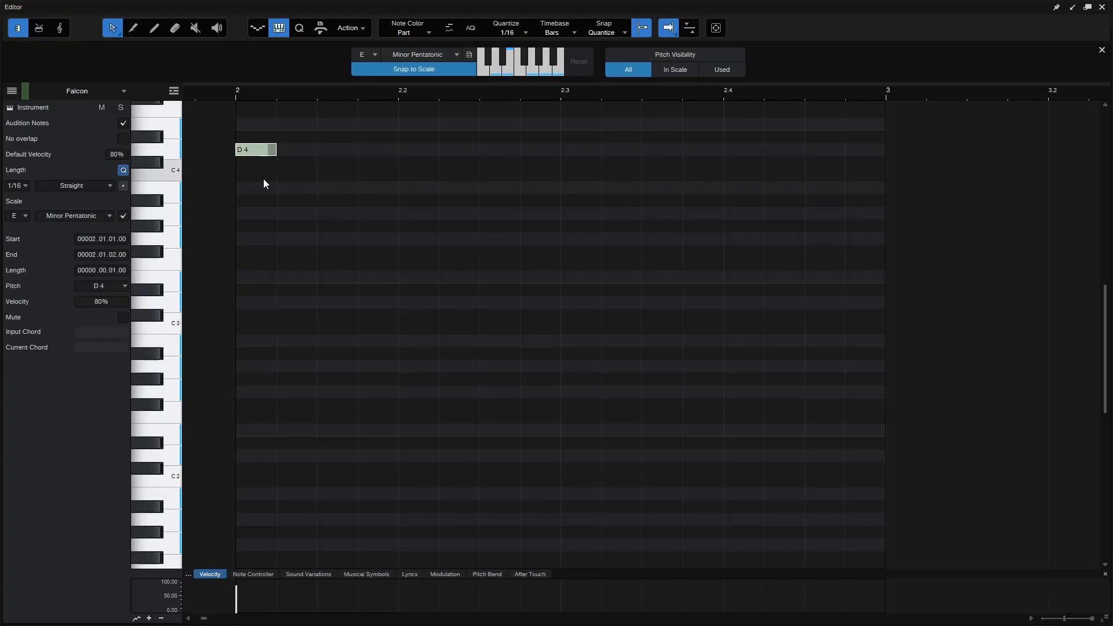
pyautogui.moveTo(276, 184)
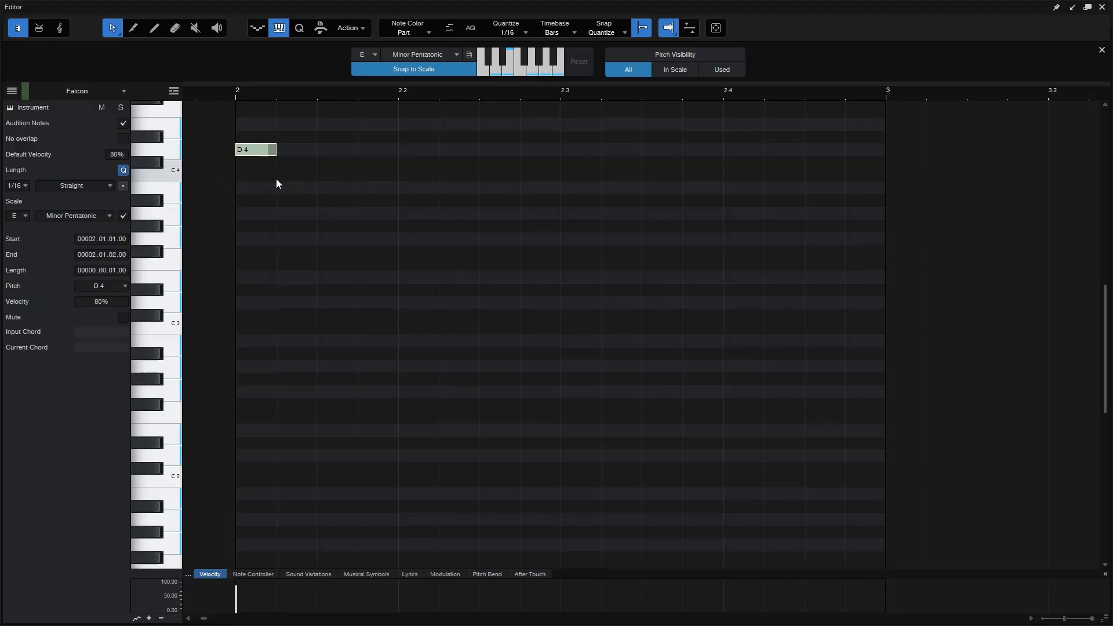
pyautogui.moveTo(260, 181)
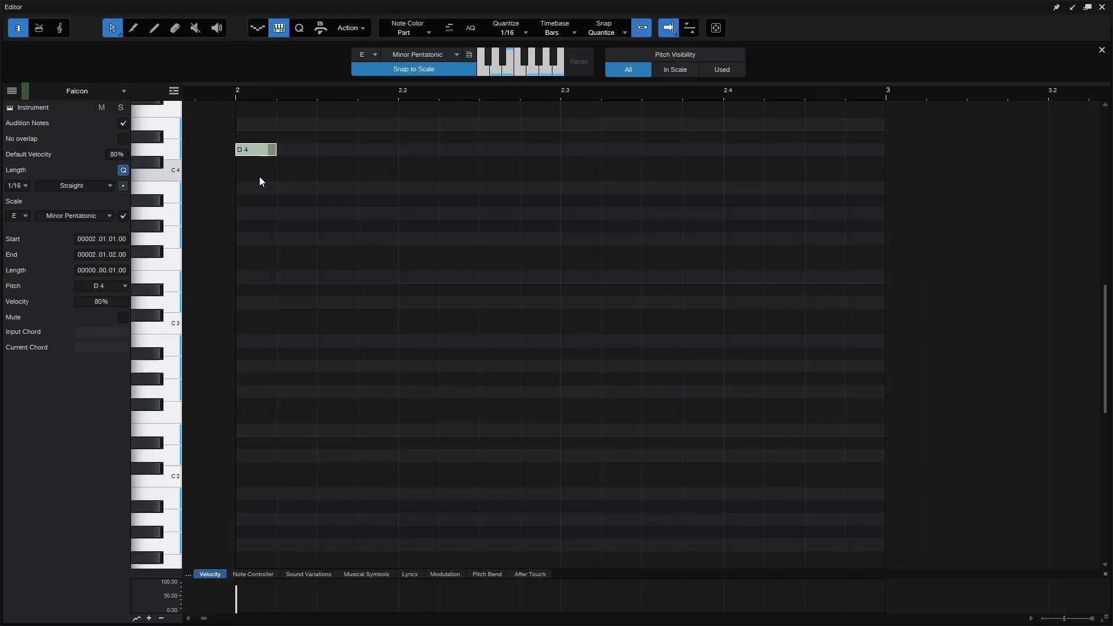
pyautogui.click(254, 187)
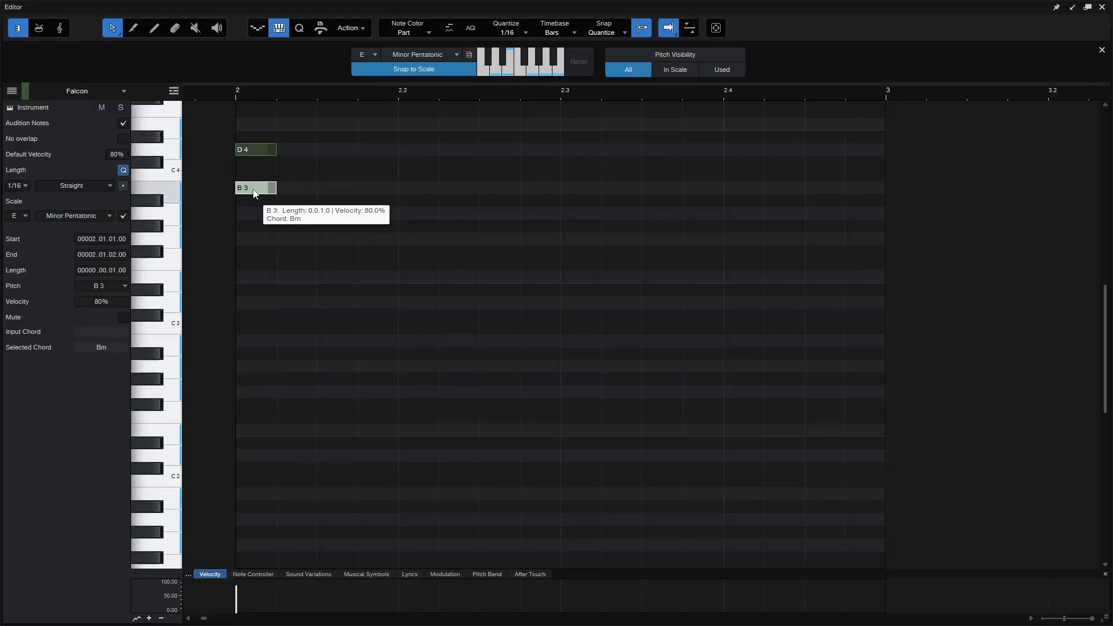
pyautogui.moveTo(343, 192)
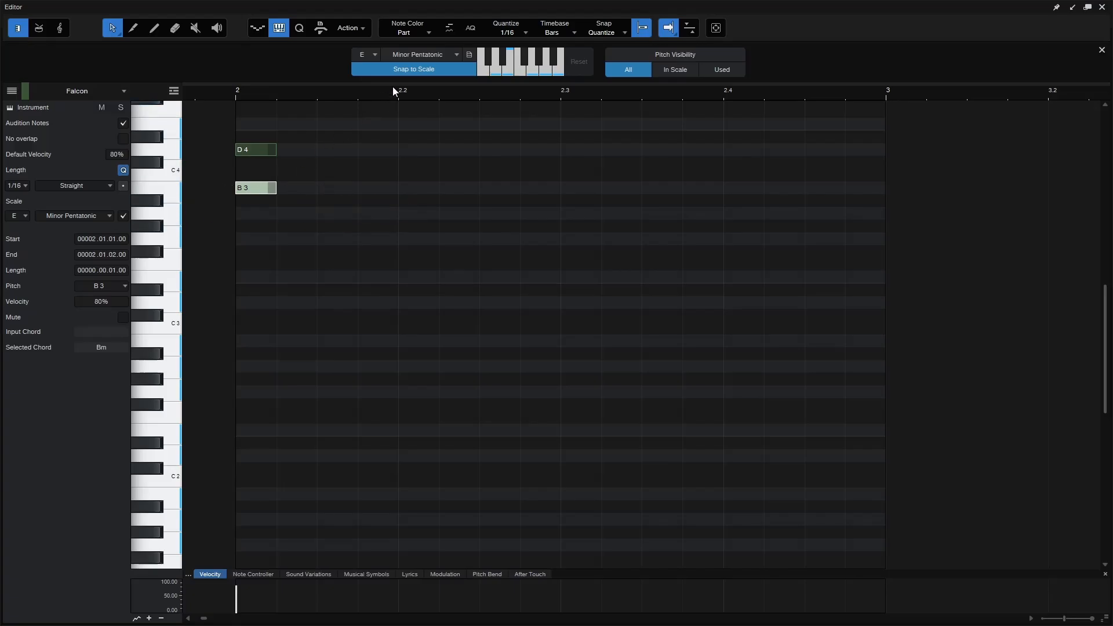
pyautogui.moveTo(418, 81)
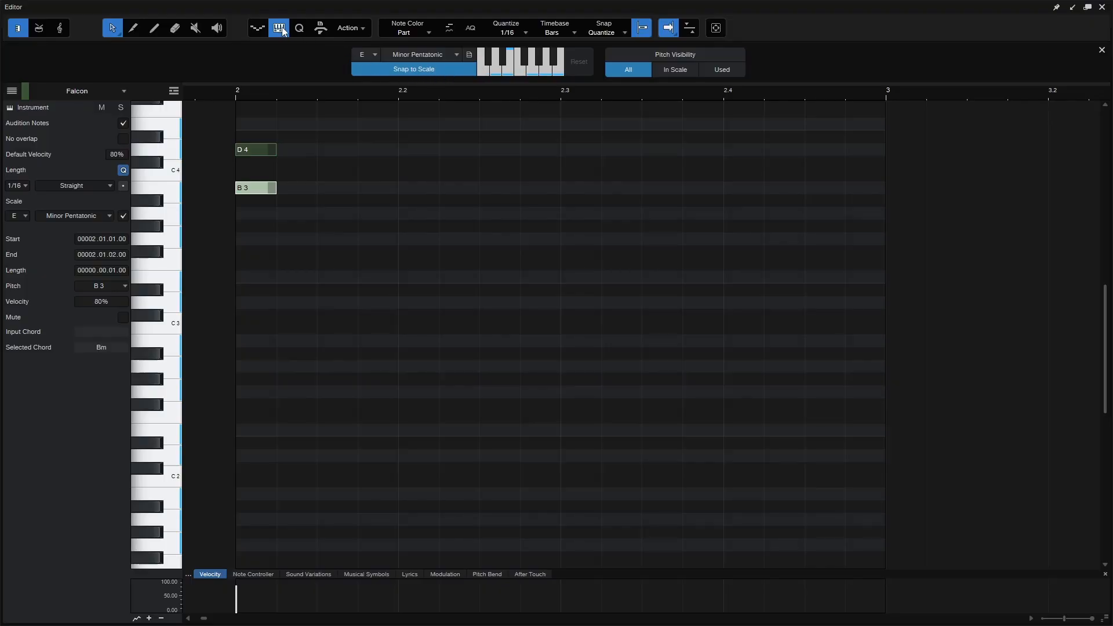
# - Toggle the Scale panel and the Inspector scale checkbox, leaving the scale marked modified
pyautogui.click(279, 28)
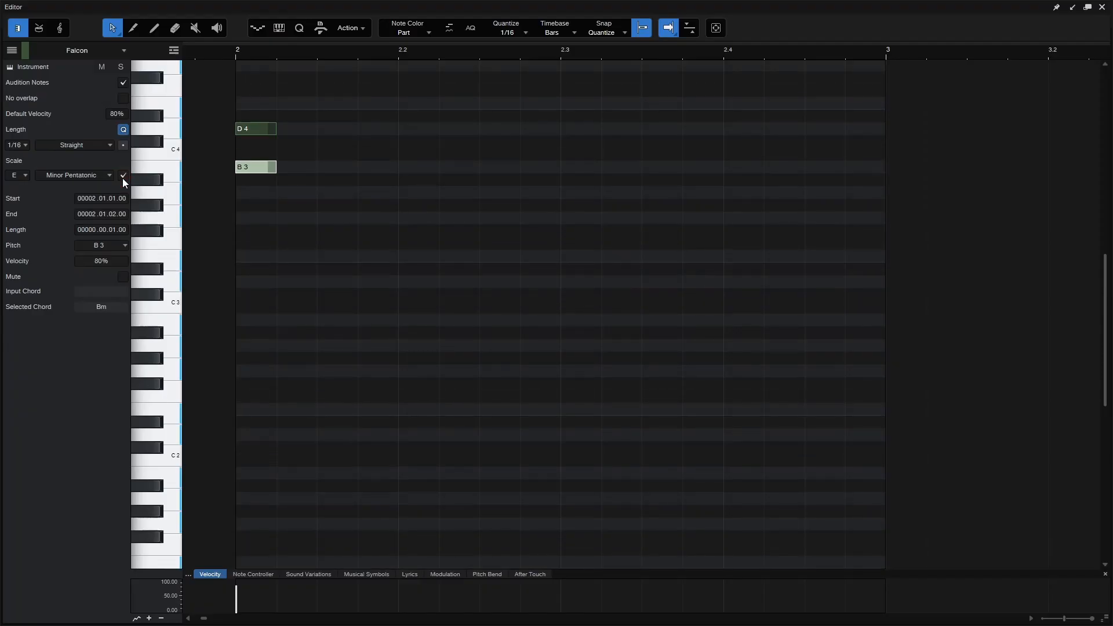
pyautogui.click(123, 175)
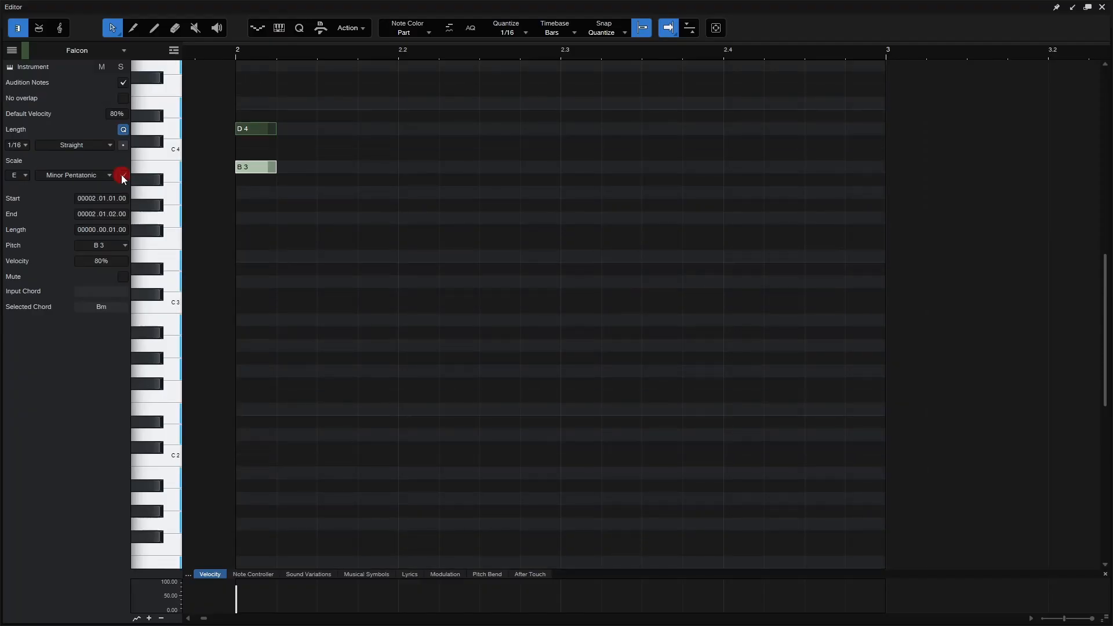
pyautogui.click(279, 27)
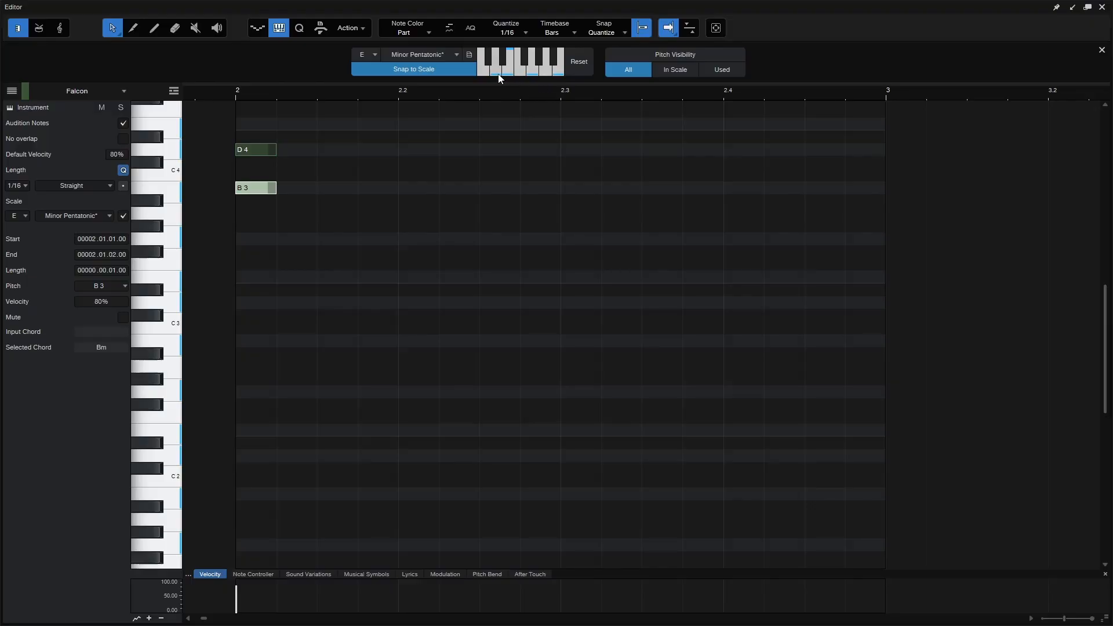
# - Select Minor Triad as the scale type and toggle a note on the scale keyboard
pyautogui.click(424, 54)
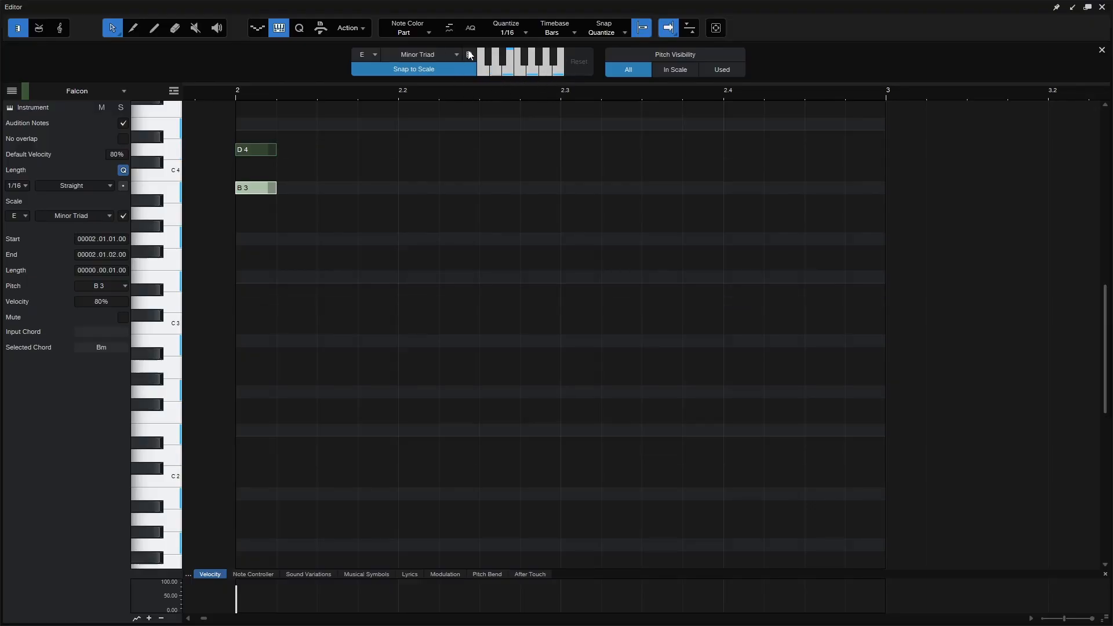
pyautogui.click(469, 55)
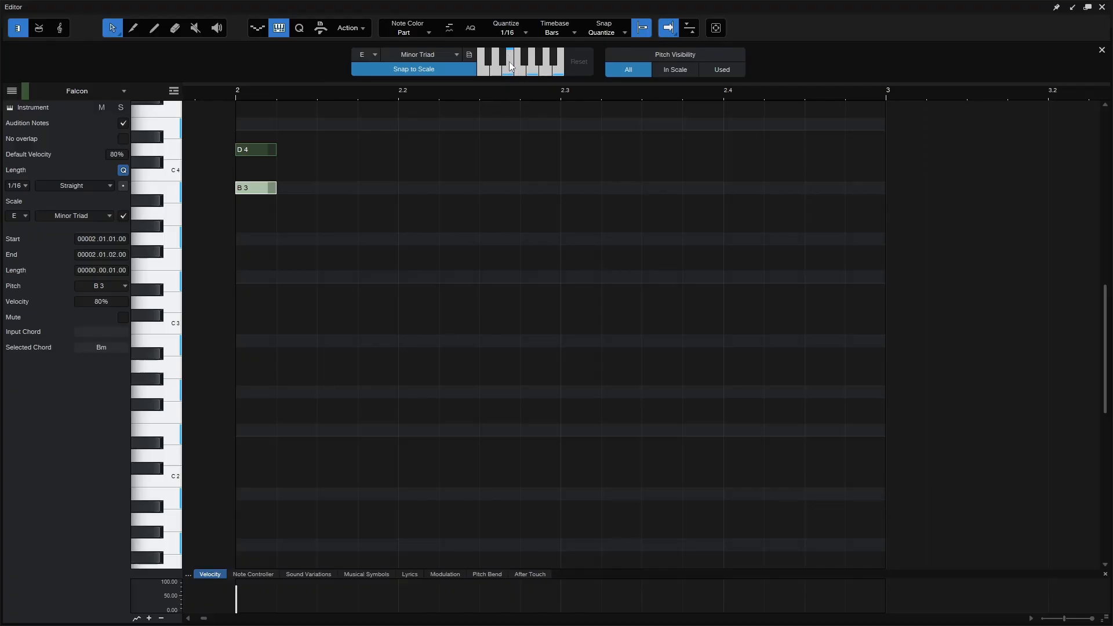
pyautogui.moveTo(370, 60)
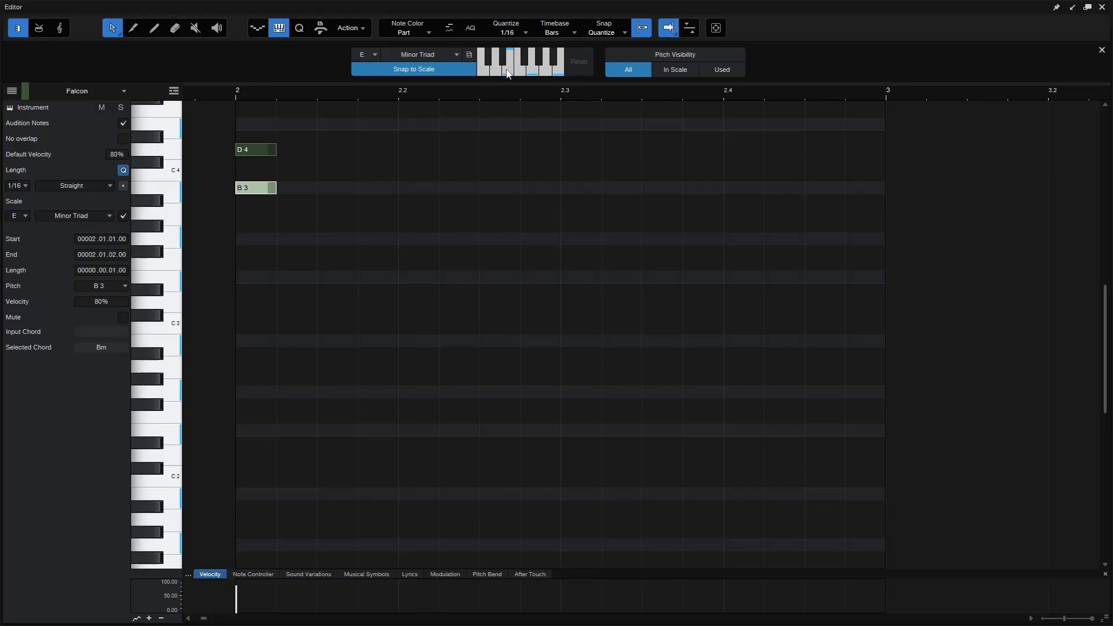
pyautogui.click(507, 64)
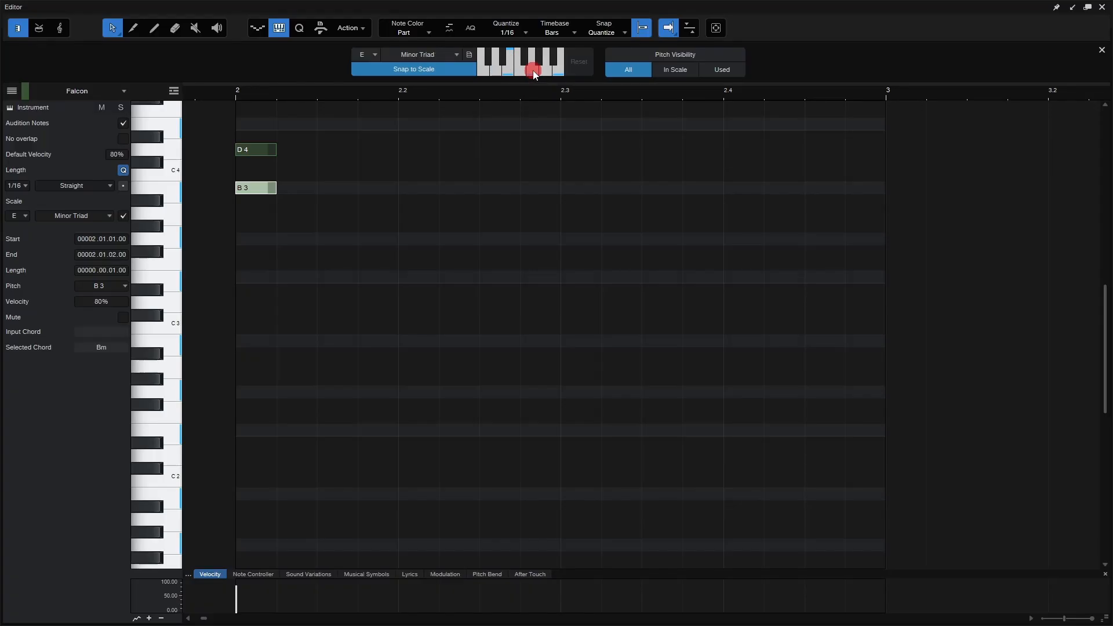
# - Move the root to A, then D, and reset the custom modifications
pyautogui.click(534, 65)
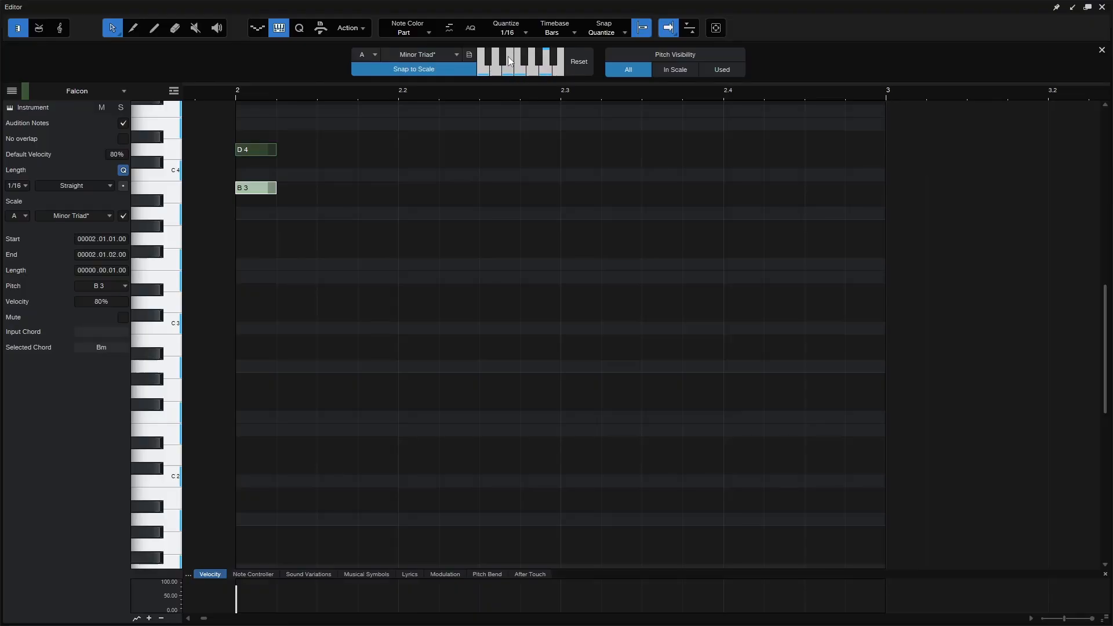
pyautogui.click(366, 54)
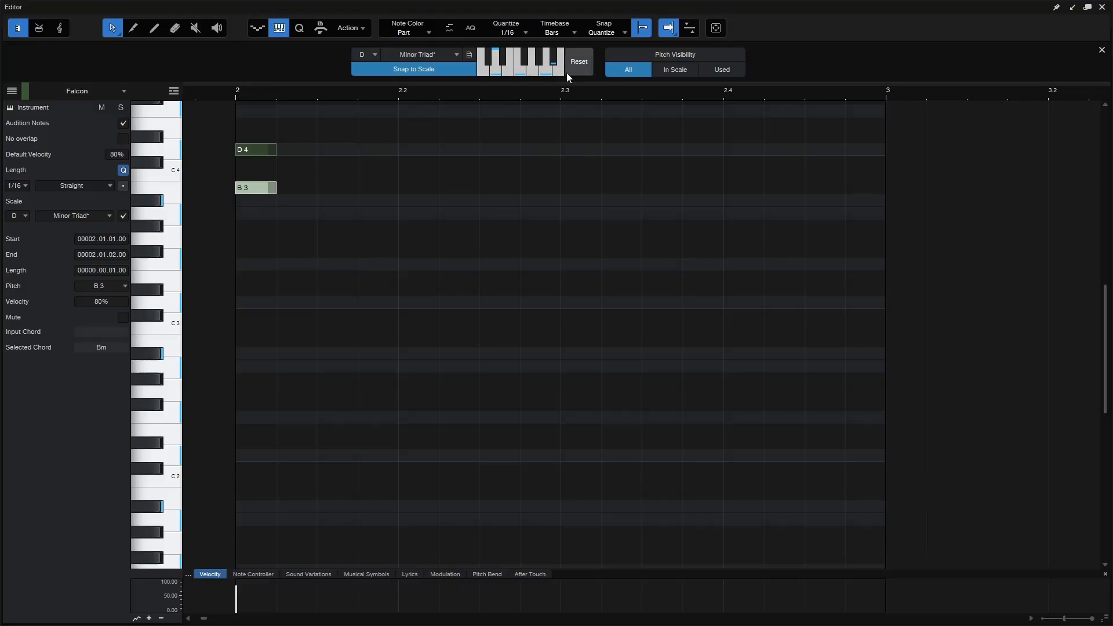
pyautogui.click(579, 61)
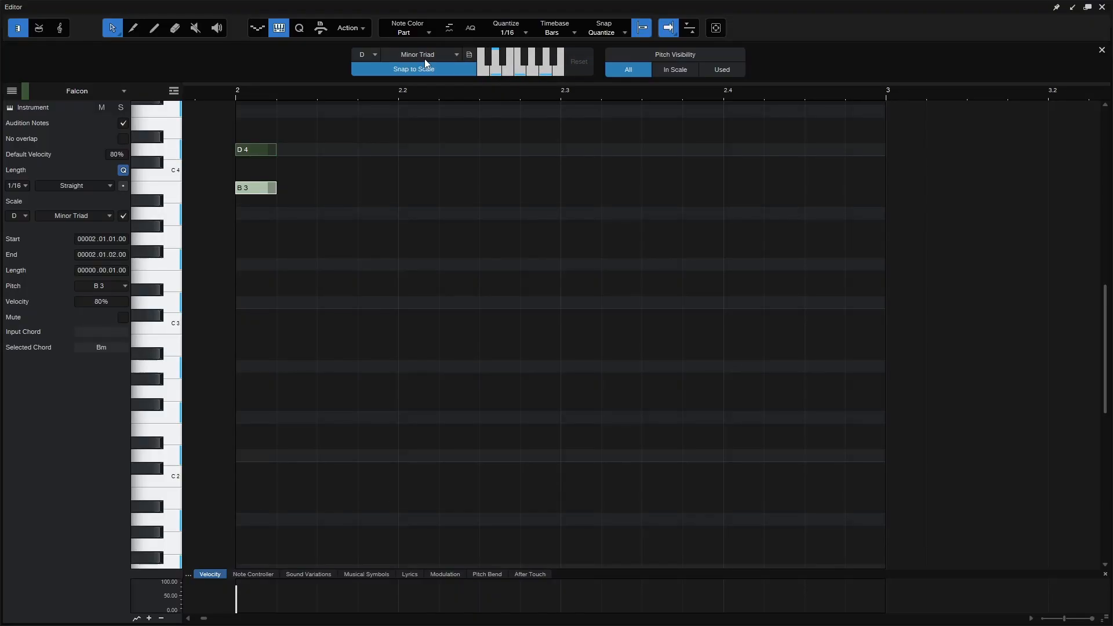
# - Switch the scale type back to Minor Pentatonic
pyautogui.click(367, 55)
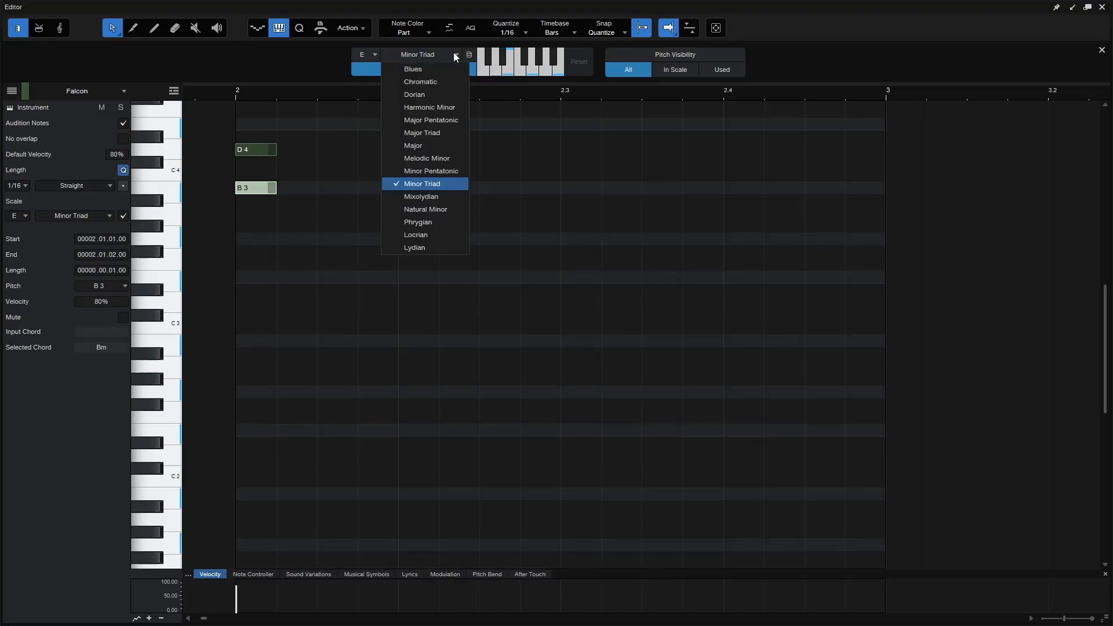
pyautogui.moveTo(430, 170)
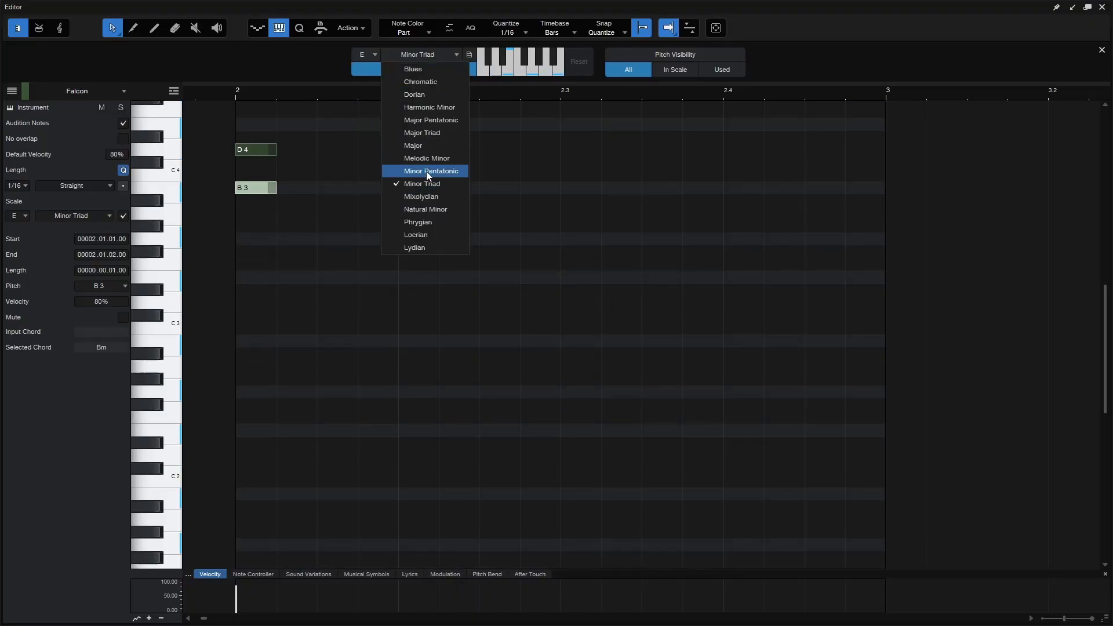
pyautogui.click(429, 171)
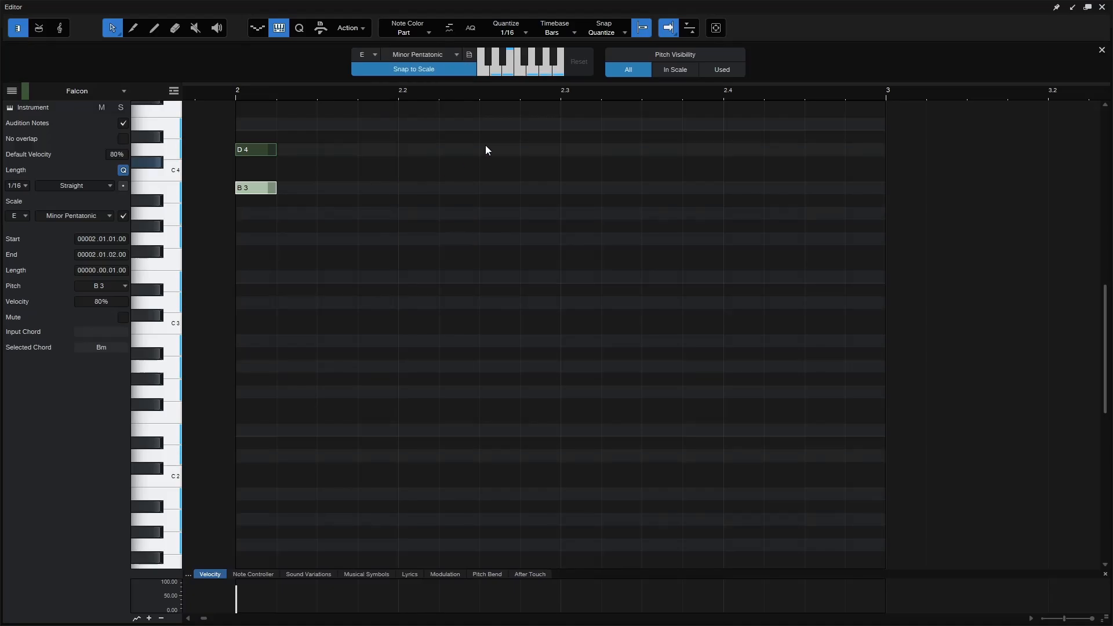
pyautogui.moveTo(718, 60)
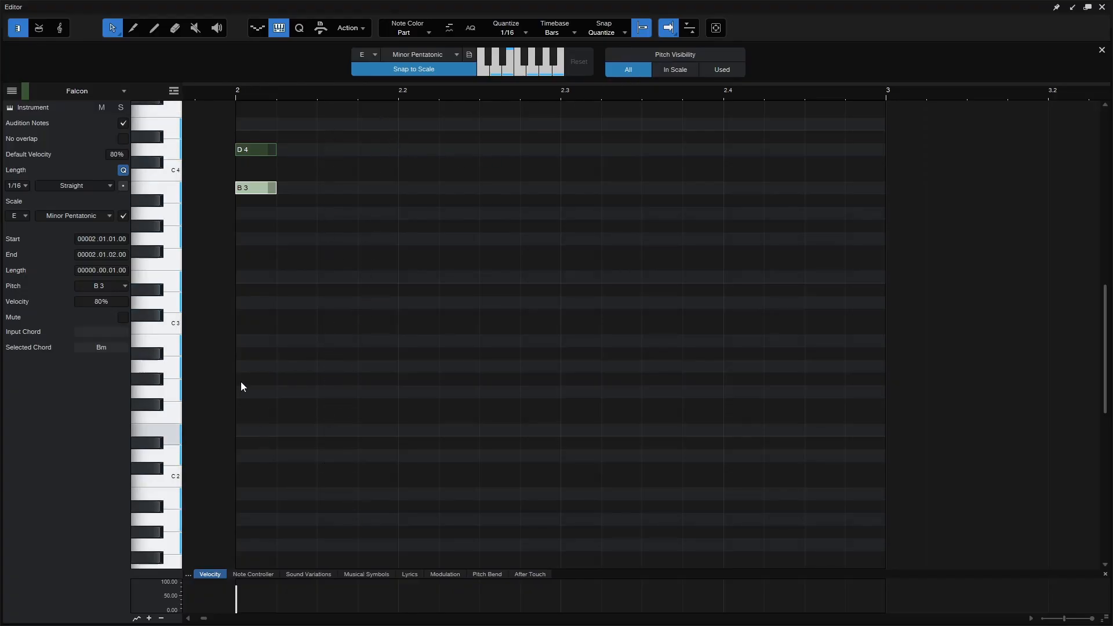
pyautogui.moveTo(623, 183)
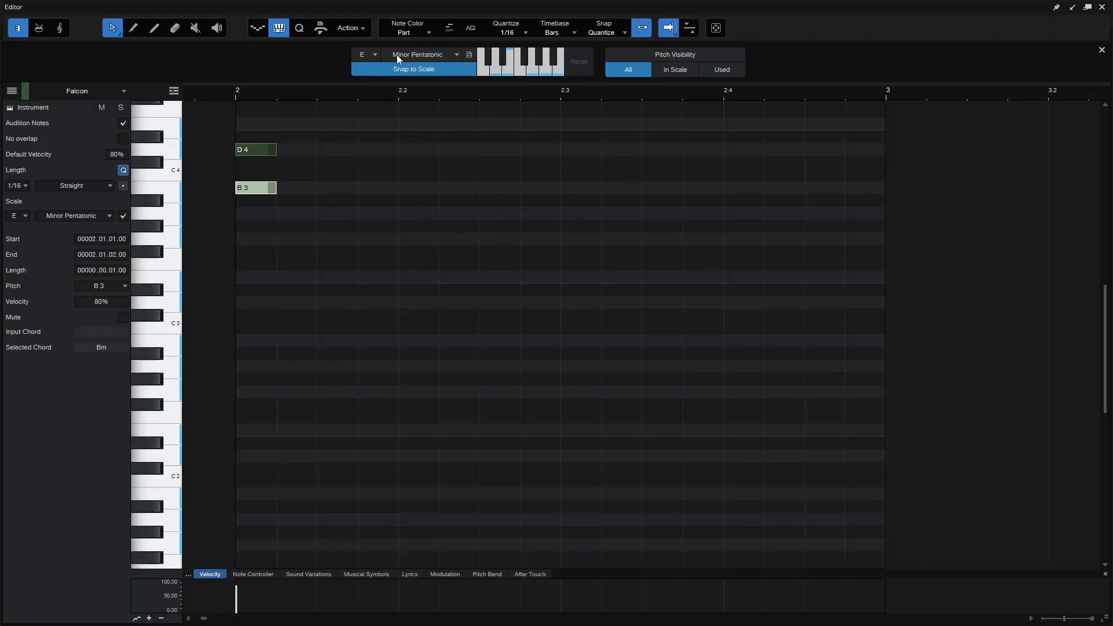
pyautogui.moveTo(657, 131)
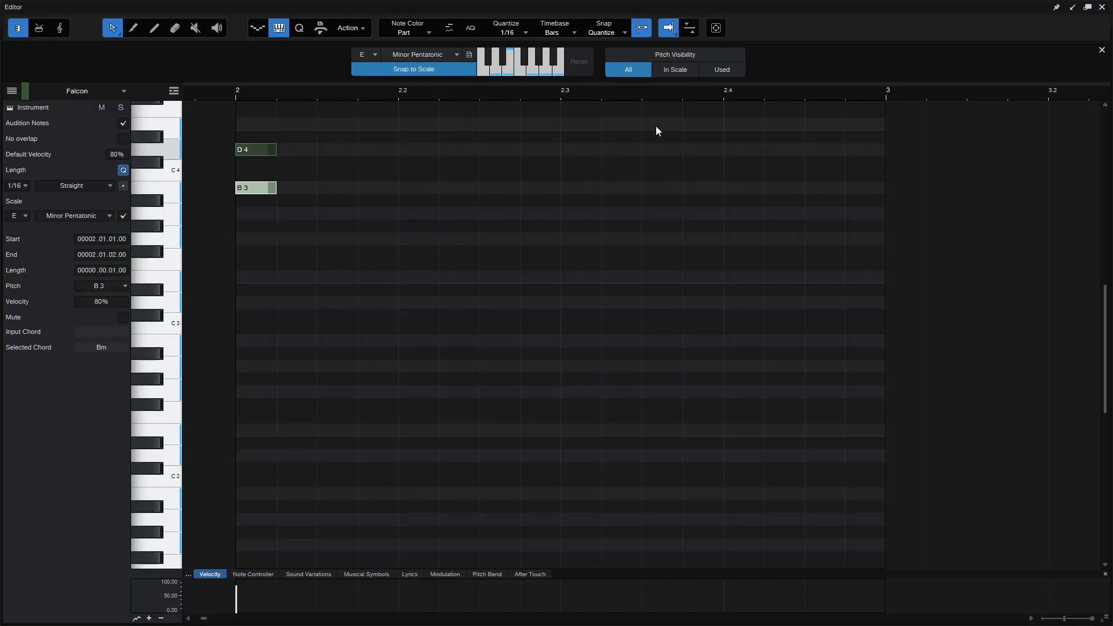
# - Cycle Pitch Visibility through Scale and Used, then return to showing All pitches
pyautogui.click(674, 69)
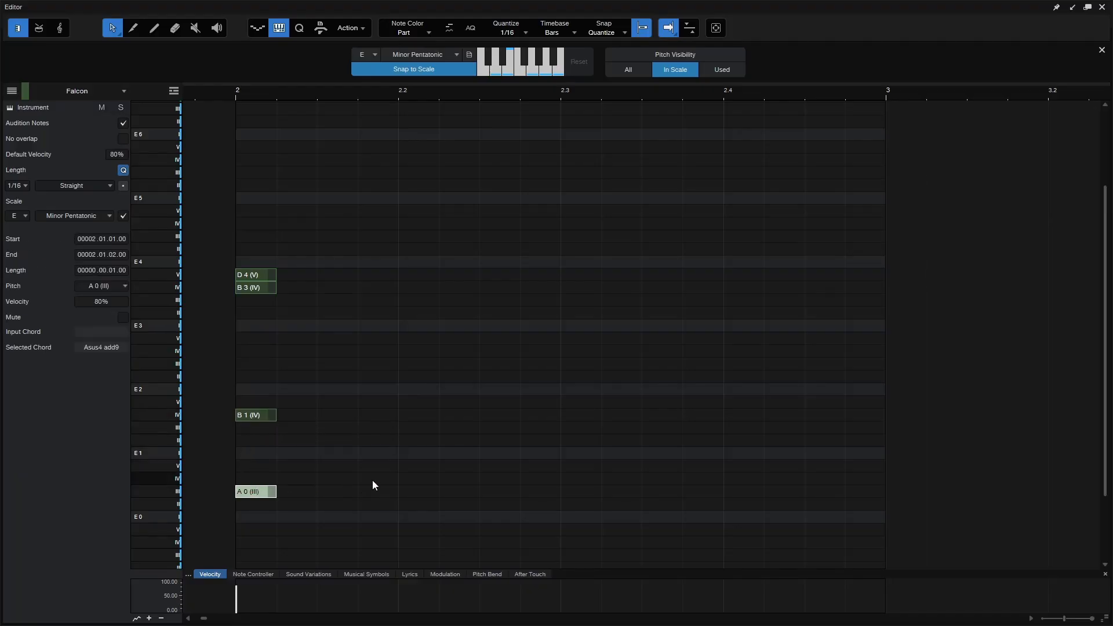
pyautogui.click(376, 453)
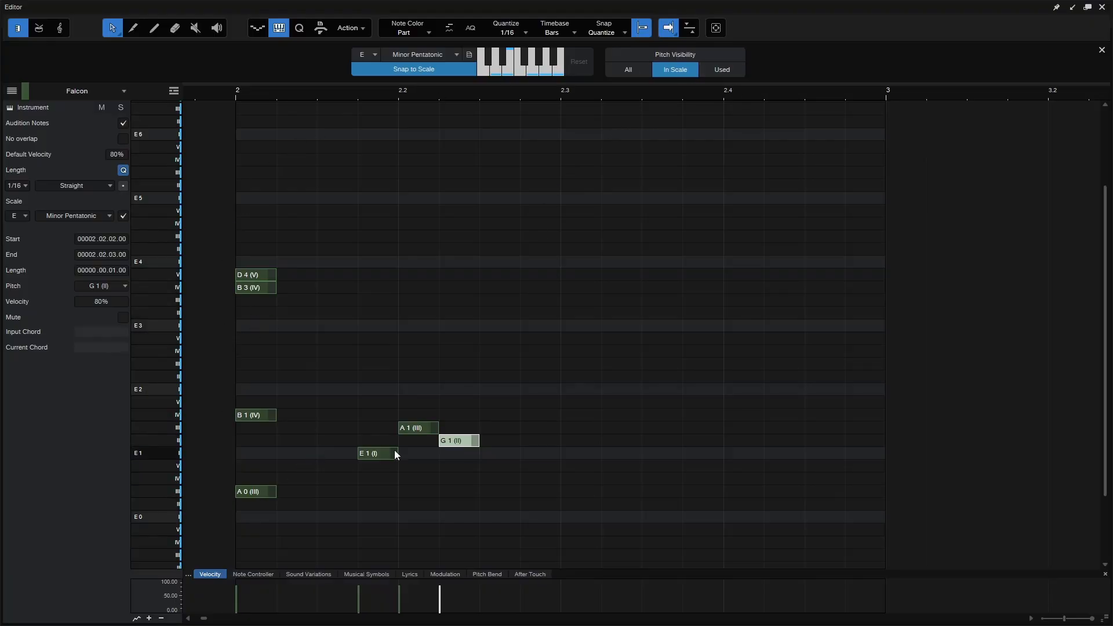
pyautogui.click(721, 69)
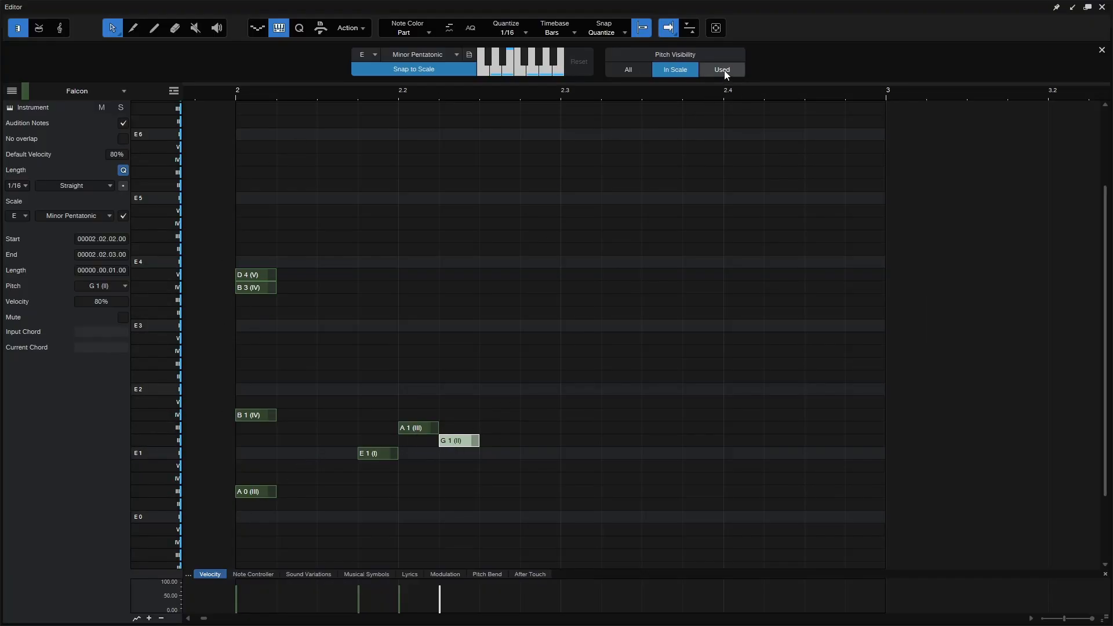
pyautogui.click(721, 70)
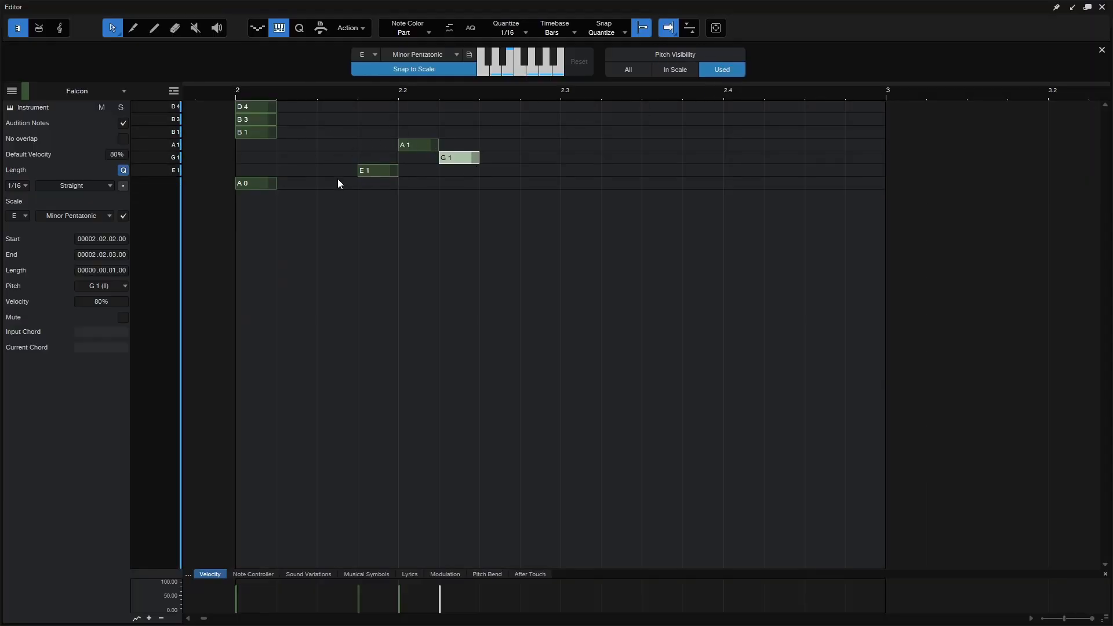
pyautogui.click(627, 69)
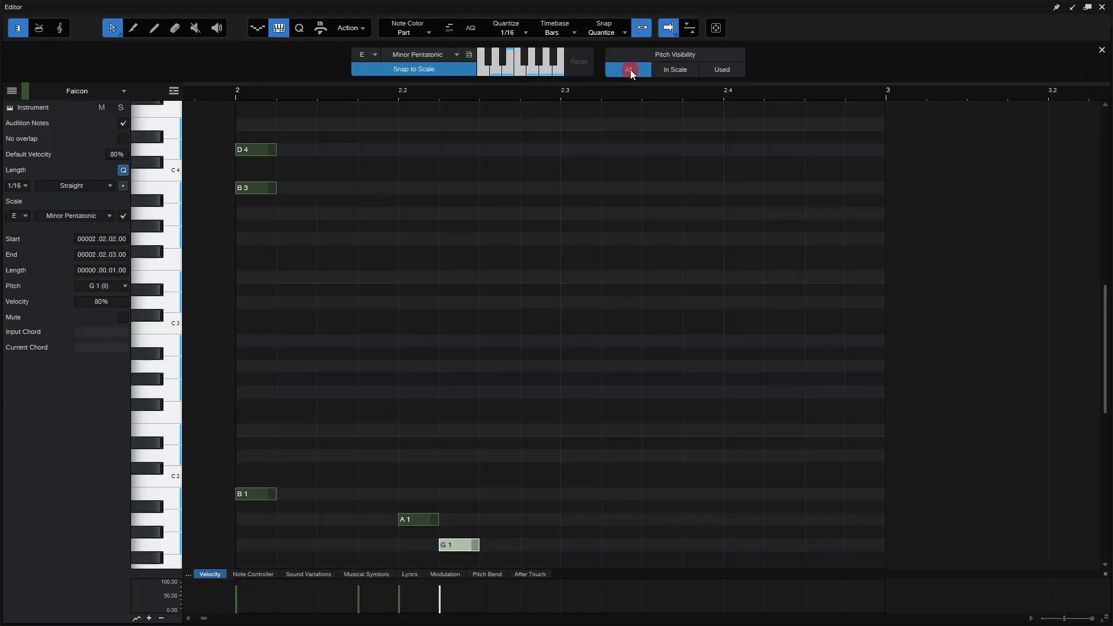
pyautogui.click(628, 69)
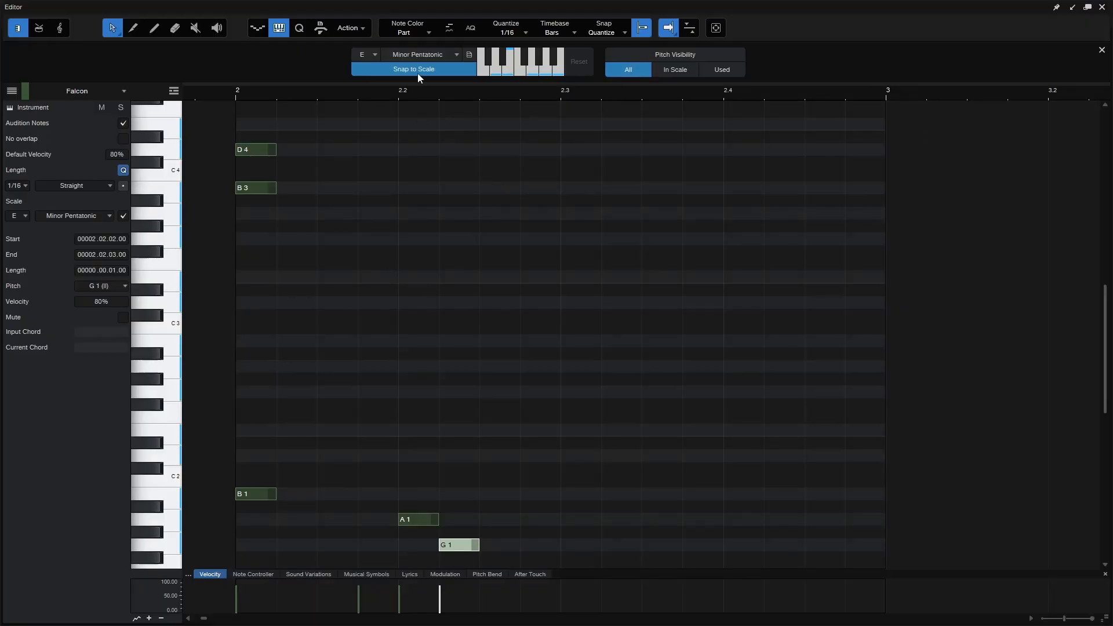
# - Switch the scale to C Major, then lengthen the D4 note and add C#4 in bar 2
pyautogui.click(364, 54)
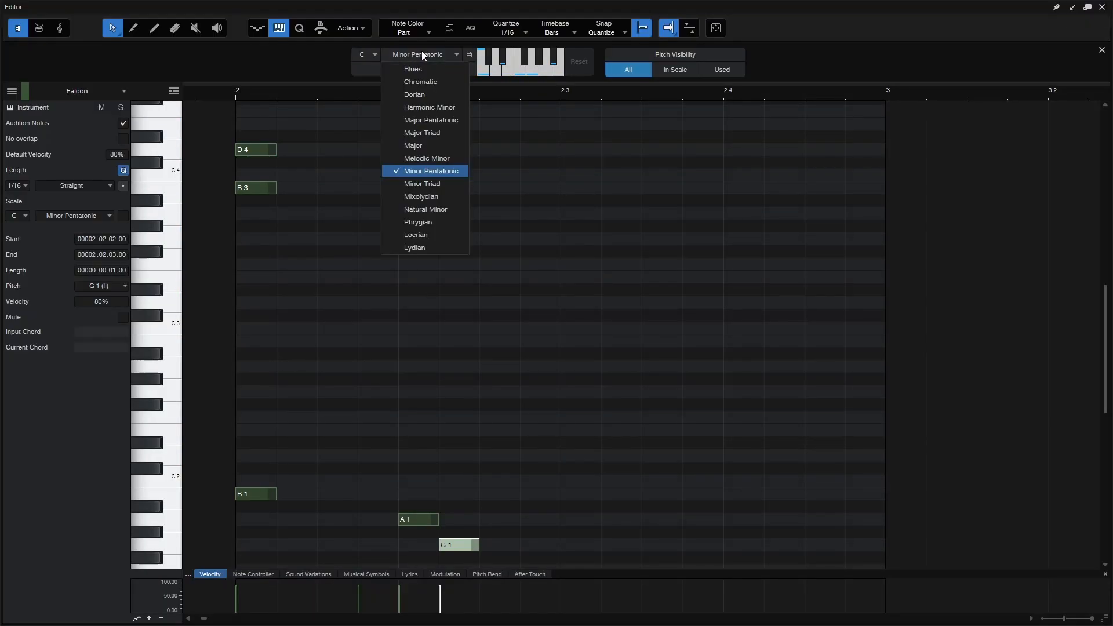
pyautogui.click(414, 145)
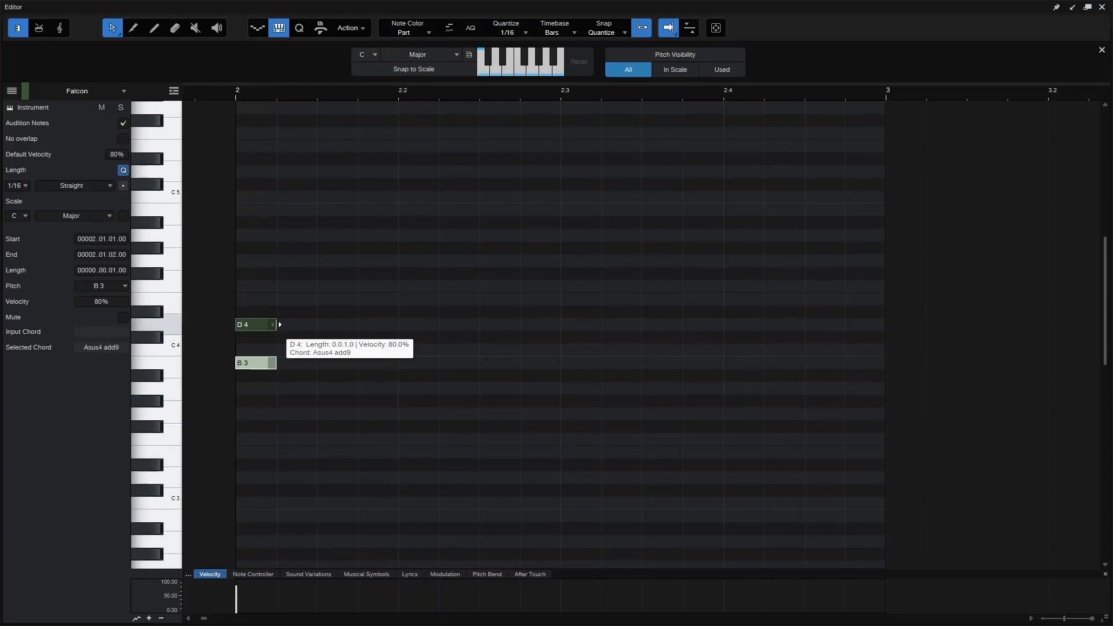
pyautogui.moveTo(278, 325); pyautogui.dragTo(357, 325)
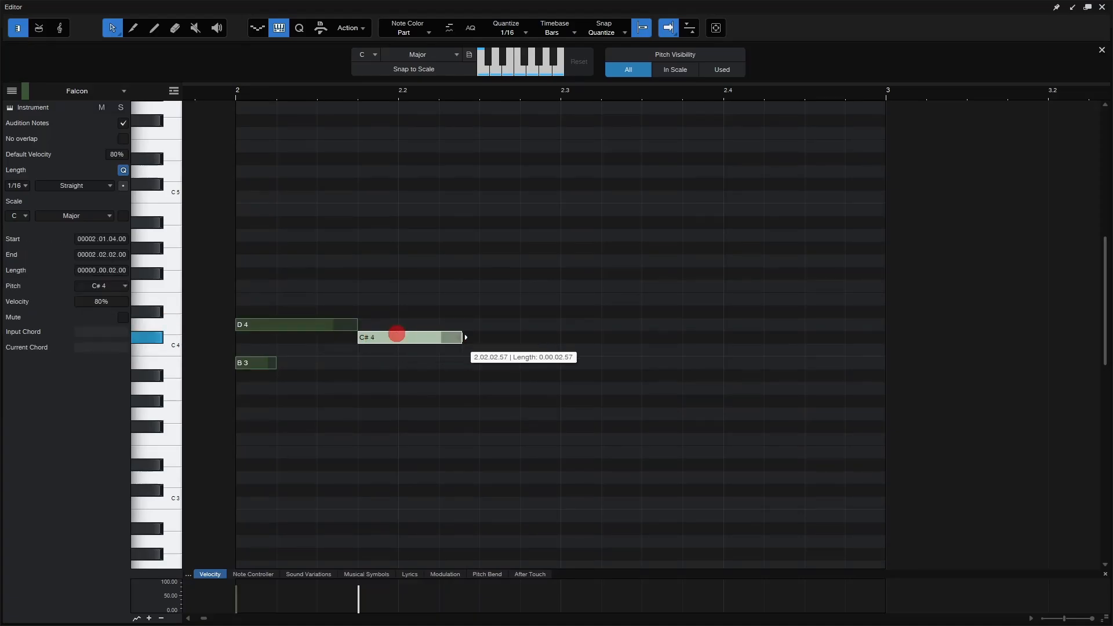
pyautogui.moveTo(398, 334); pyautogui.dragTo(357, 414)
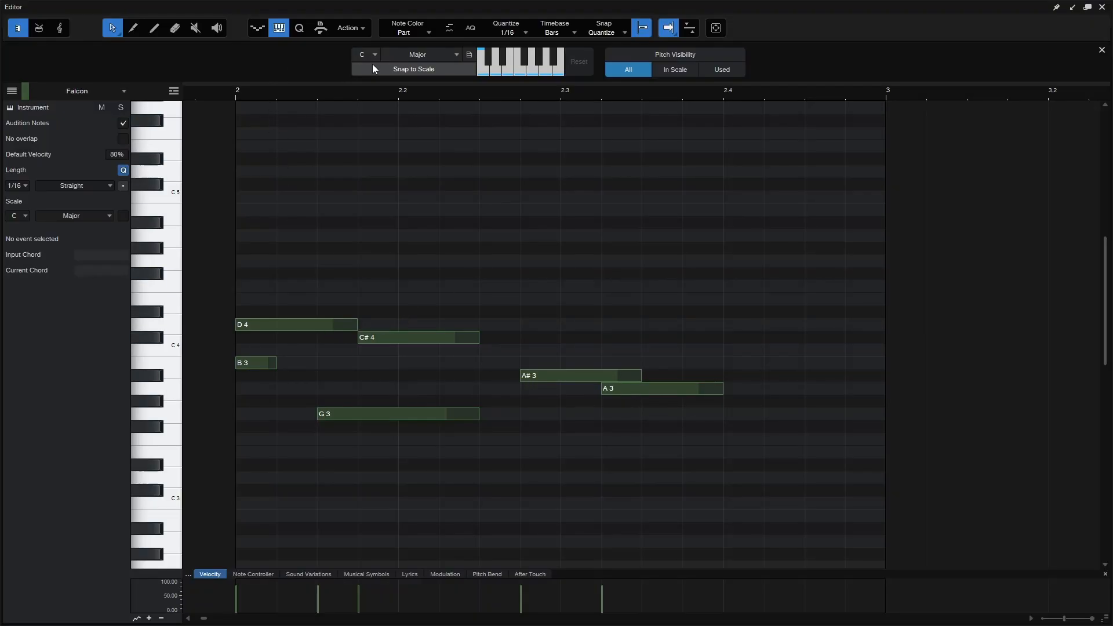
# - Pick root F and Natural Minor, then change the scale type to Phrygian
pyautogui.click(366, 55)
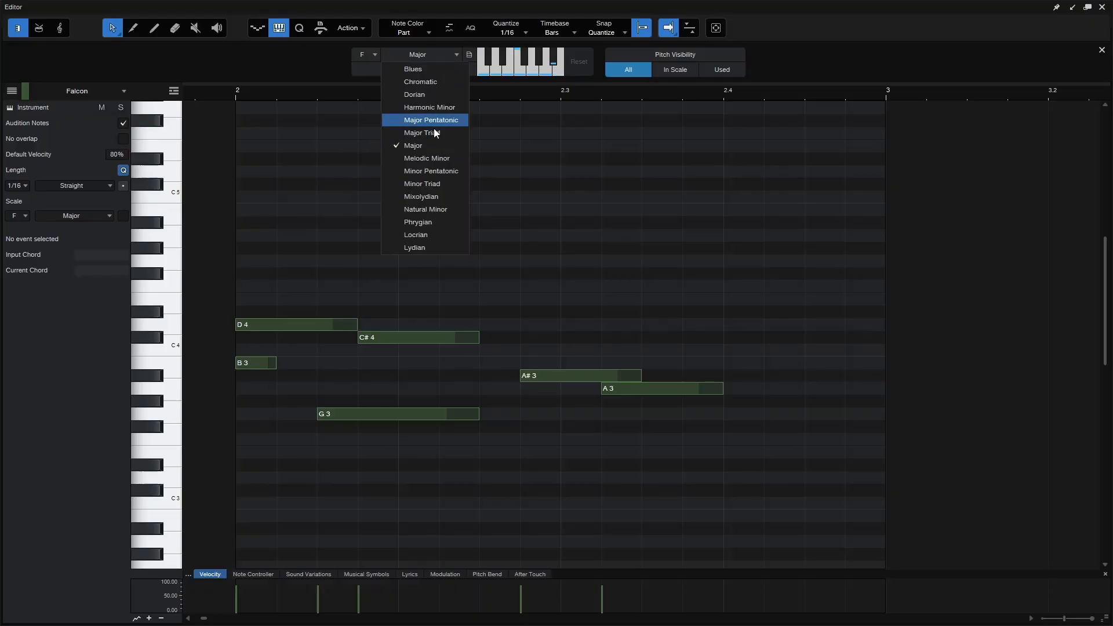
pyautogui.click(425, 209)
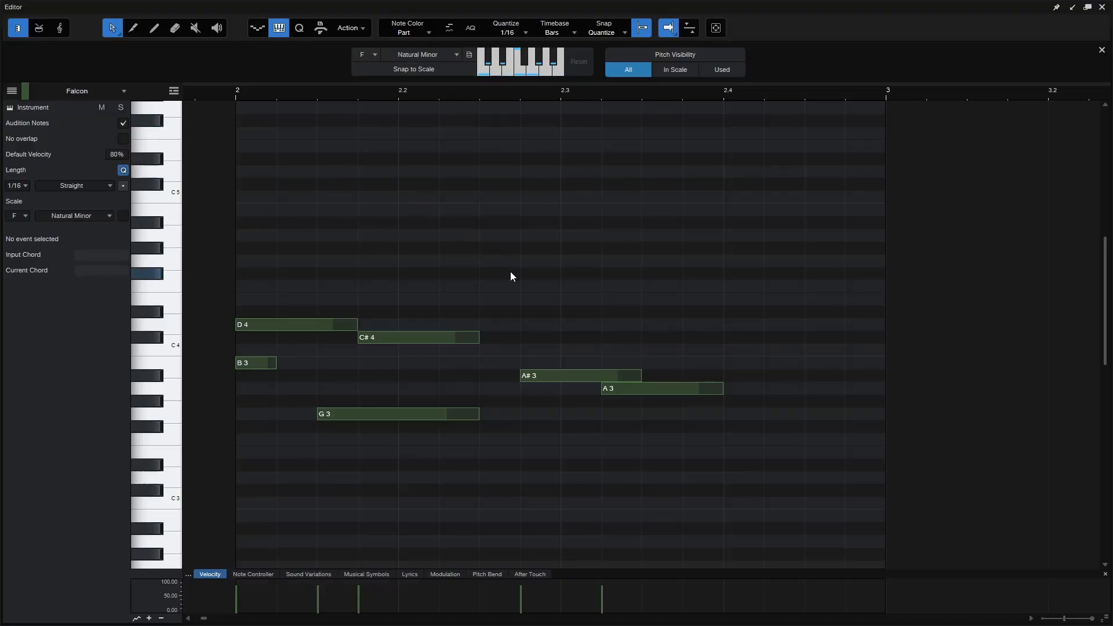
pyautogui.click(424, 54)
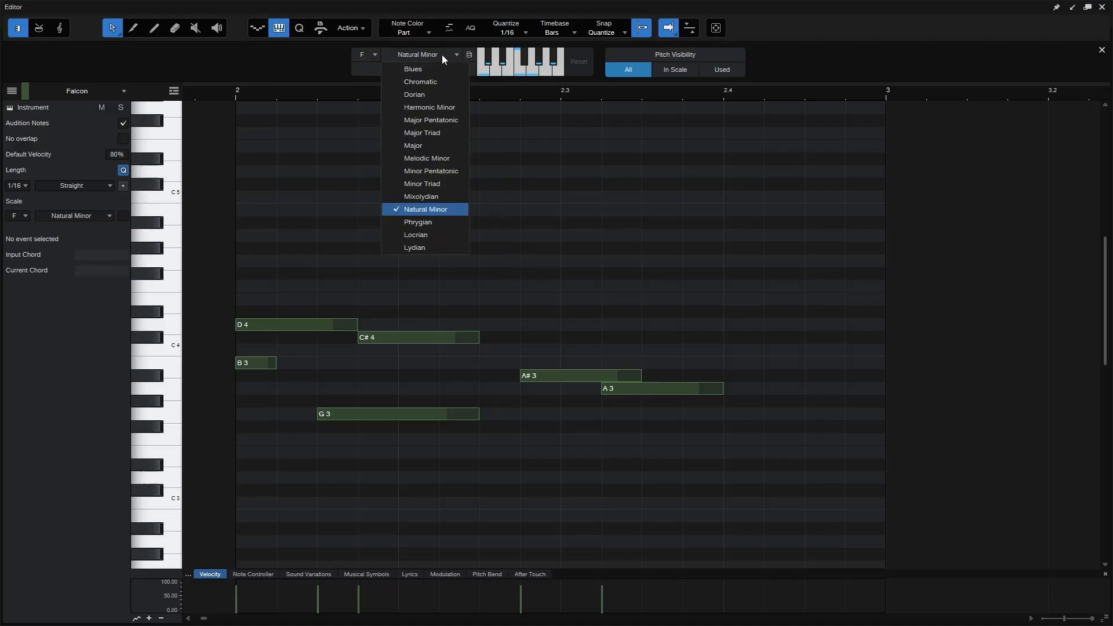
pyautogui.click(418, 221)
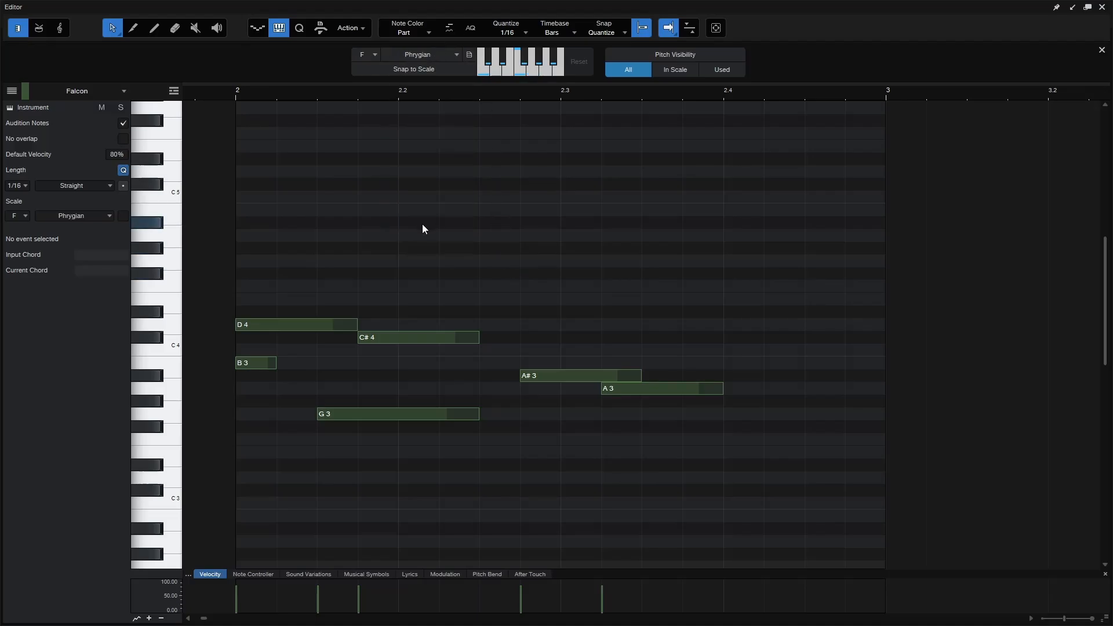
# - Apply Scale twice from the Action menu, snapping bar 2 to C#4, C#4, A#3, A#3, G#3, F#3
pyautogui.click(348, 28)
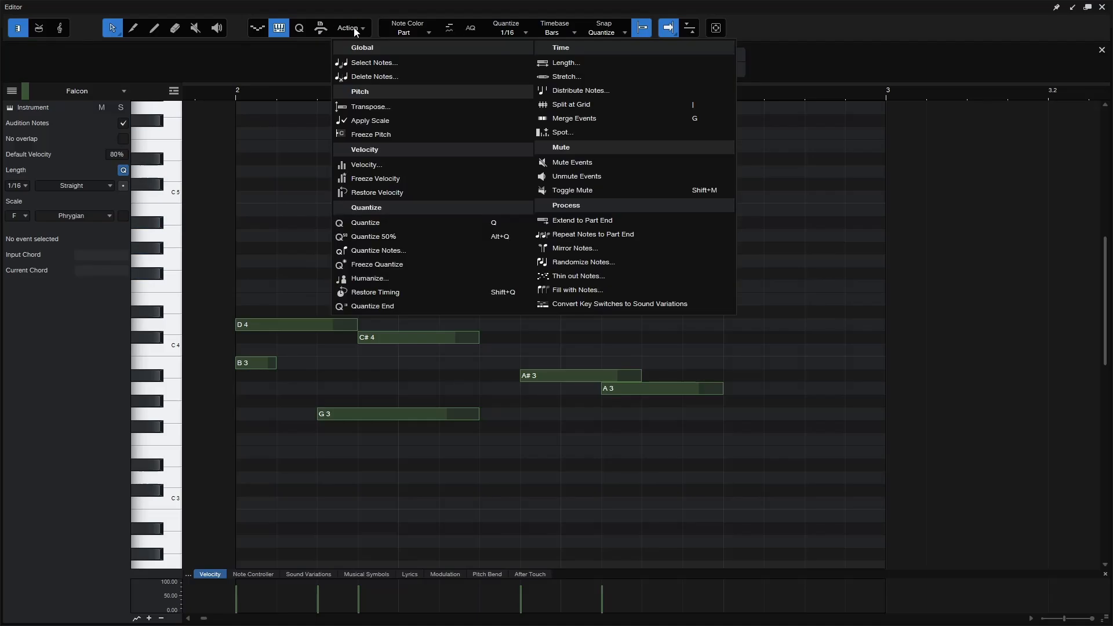
pyautogui.moveTo(370, 120)
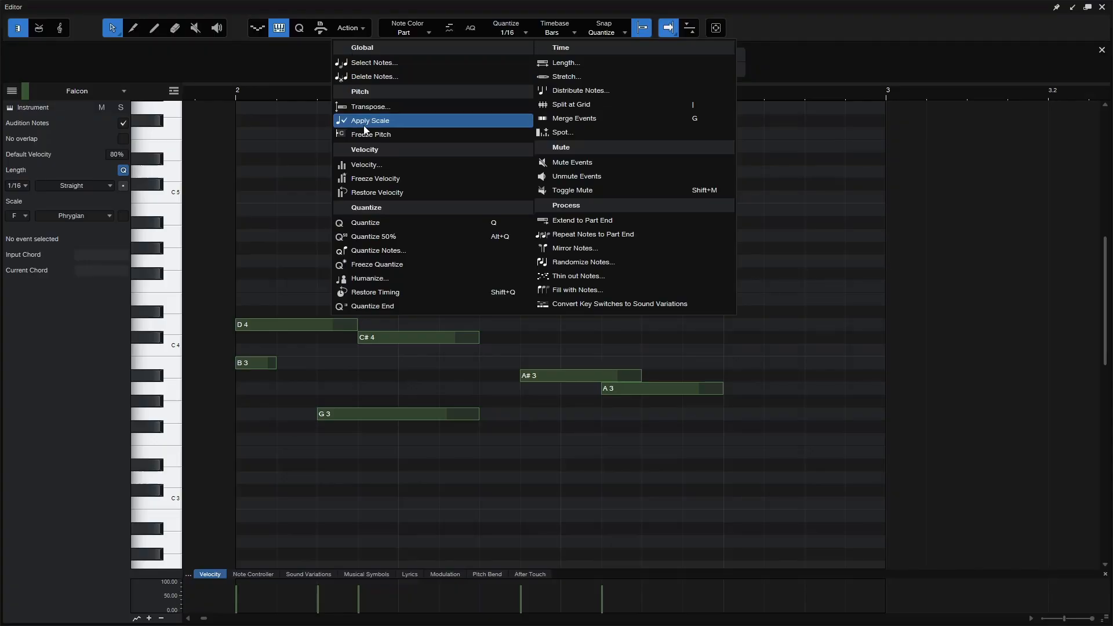
pyautogui.moveTo(376, 130)
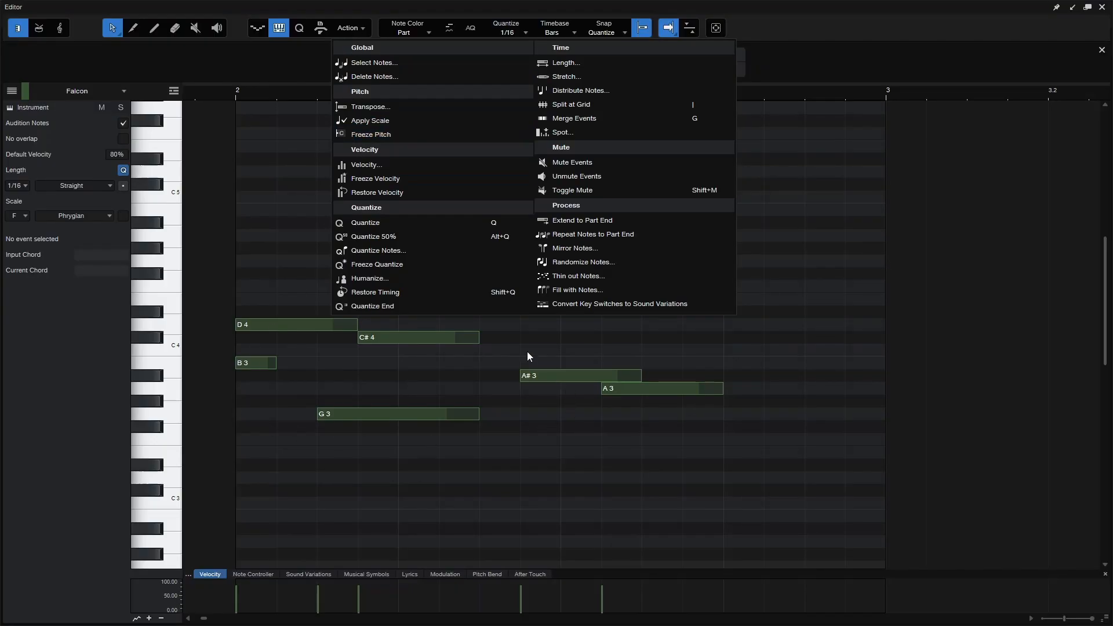
pyautogui.moveTo(534, 380)
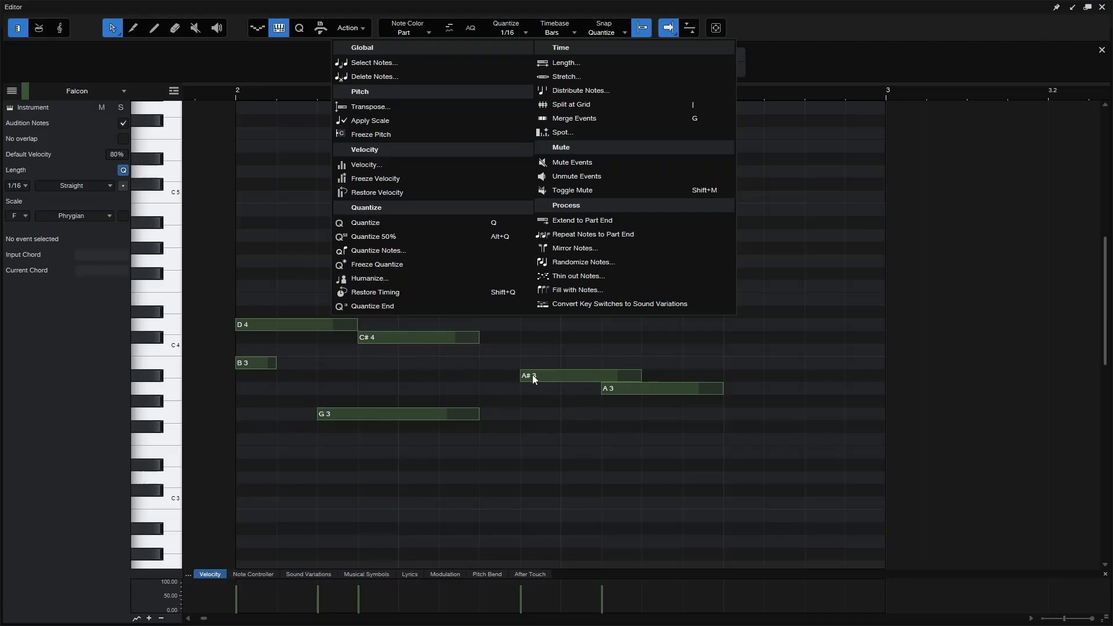
pyautogui.moveTo(394, 120)
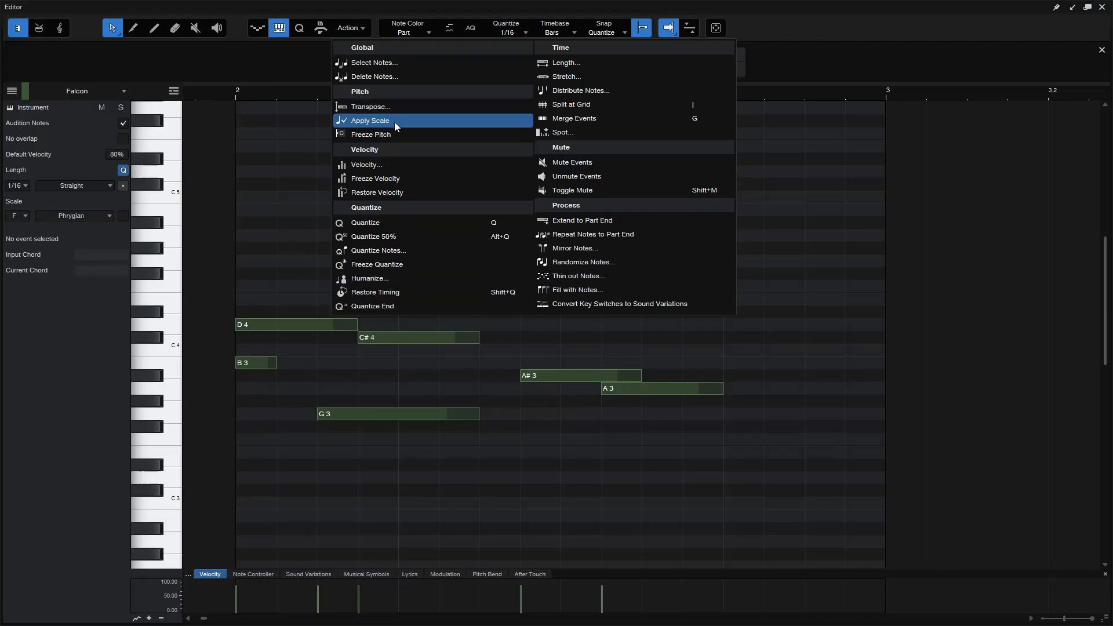
pyautogui.click(370, 120)
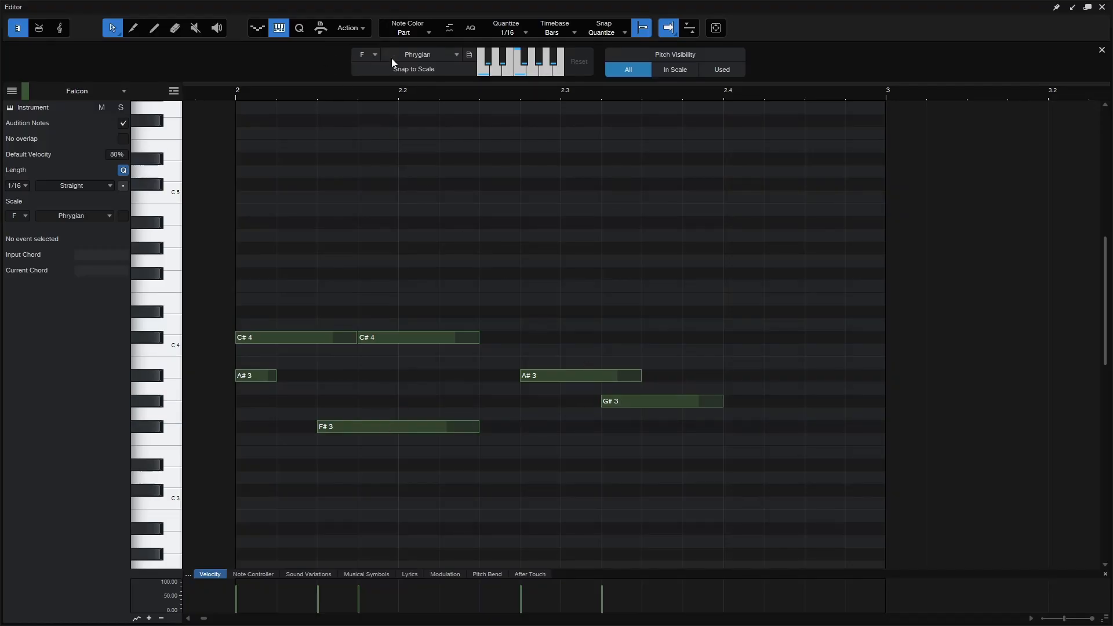
pyautogui.moveTo(383, 233)
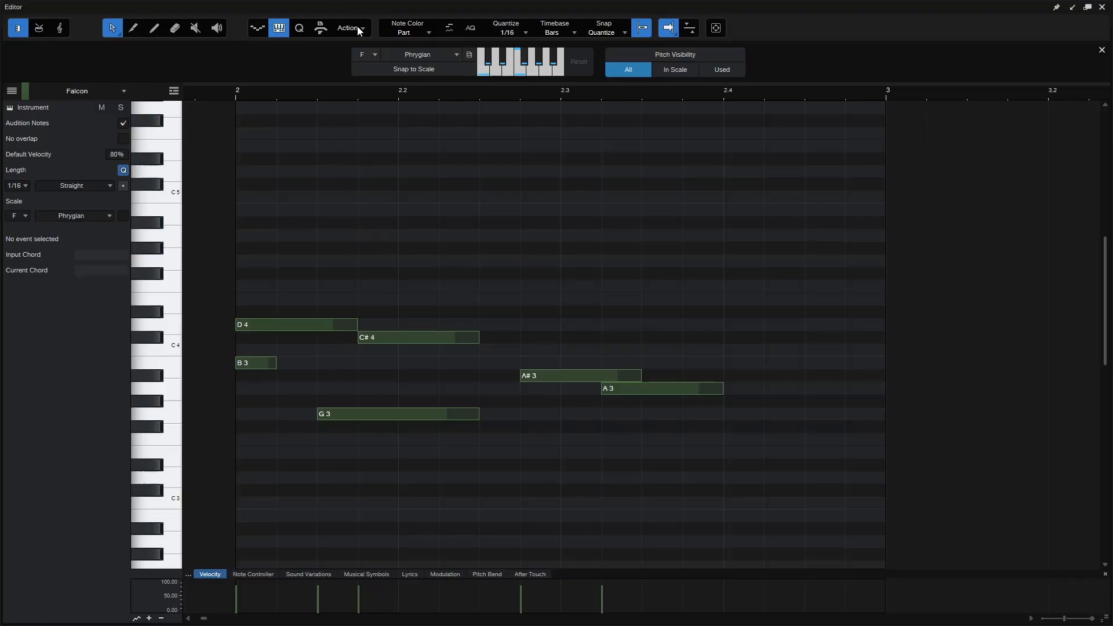
pyautogui.click(350, 28)
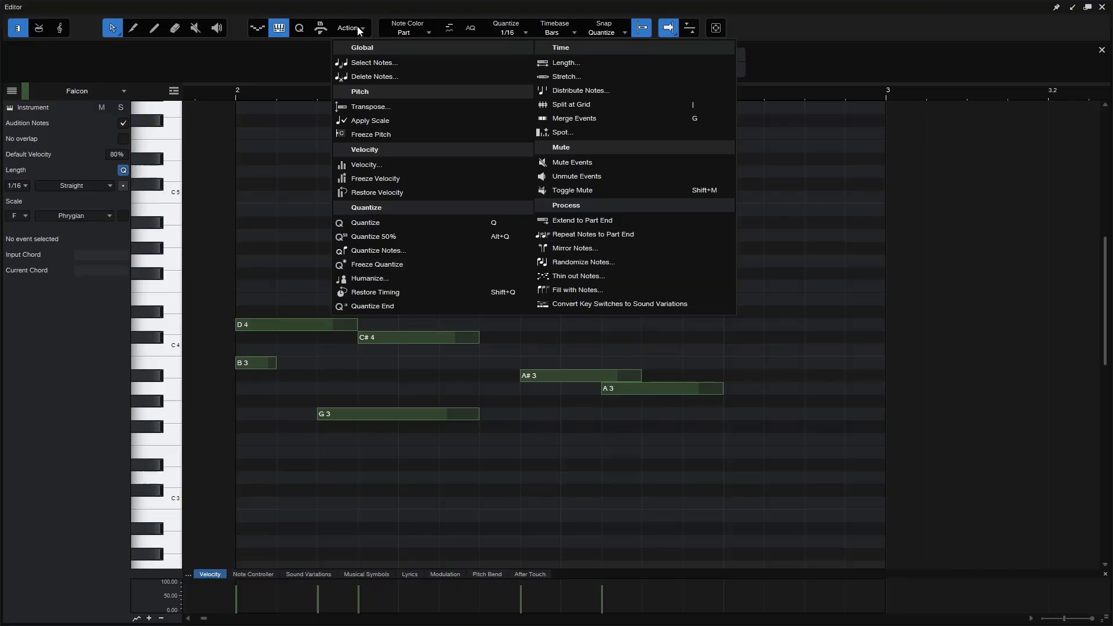
pyautogui.moveTo(370, 120)
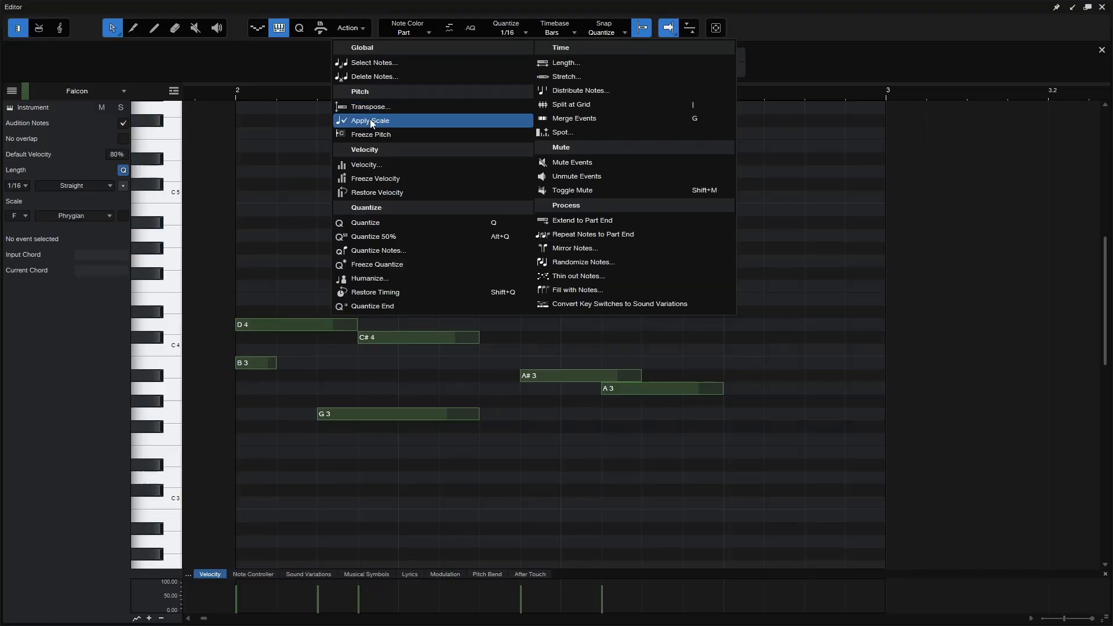
pyautogui.click(371, 120)
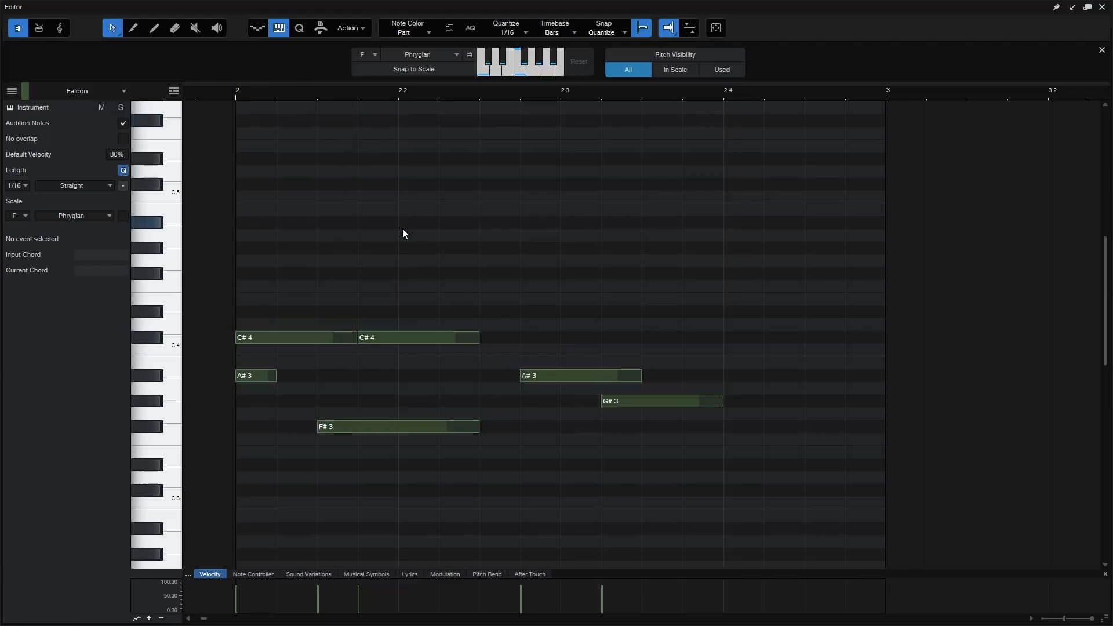